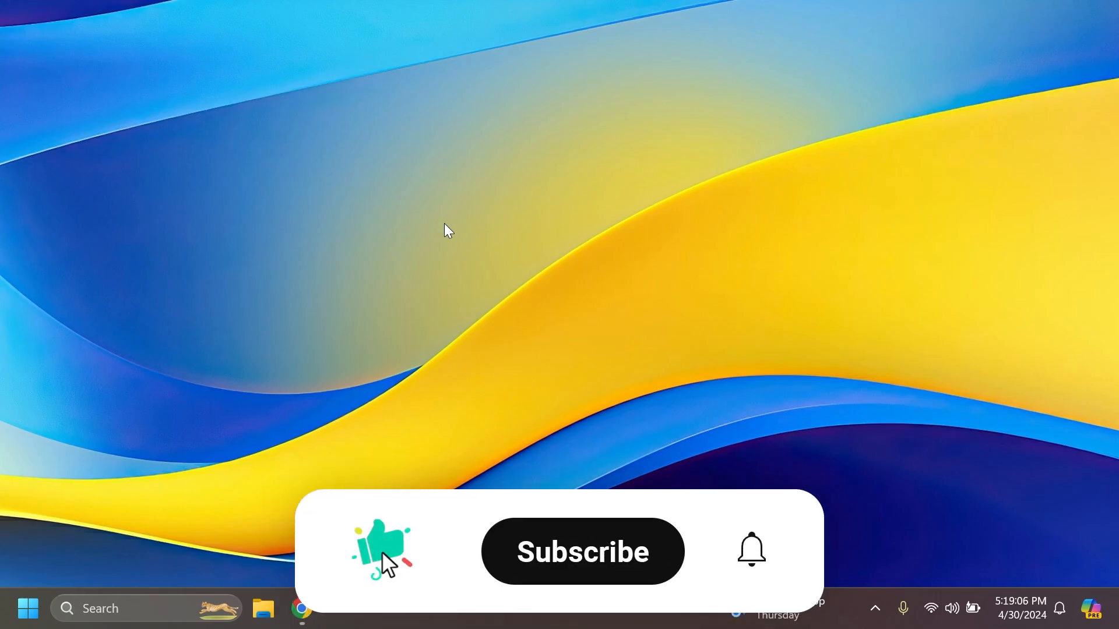
Search Netflix for 'star trek' to list titles such as Star Trek Beyond and Nemesis.
click(582, 551)
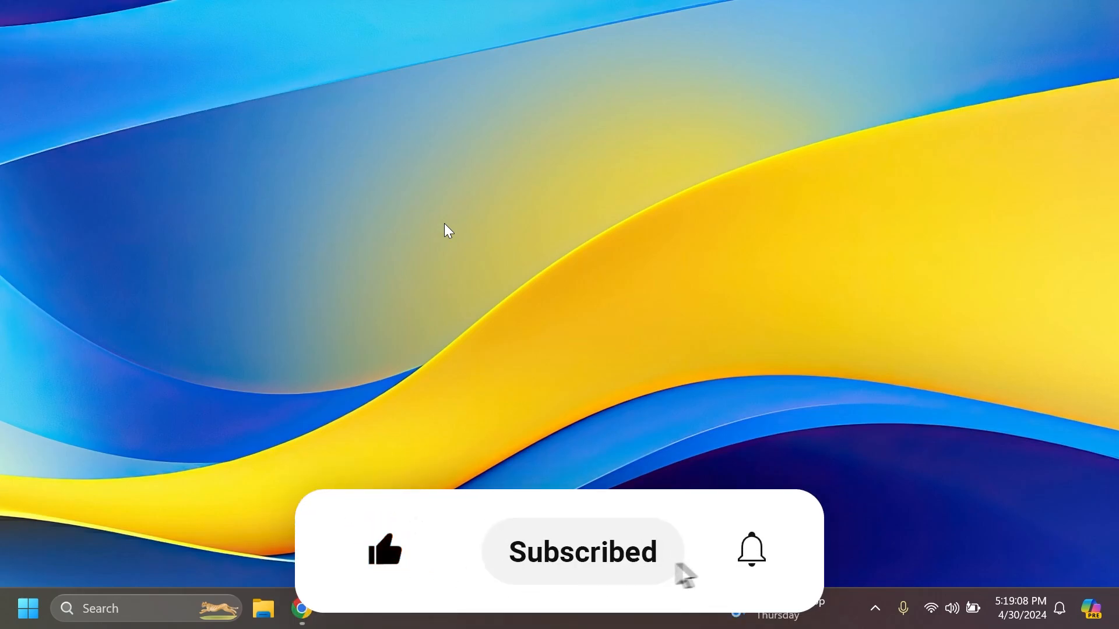
click(751, 549)
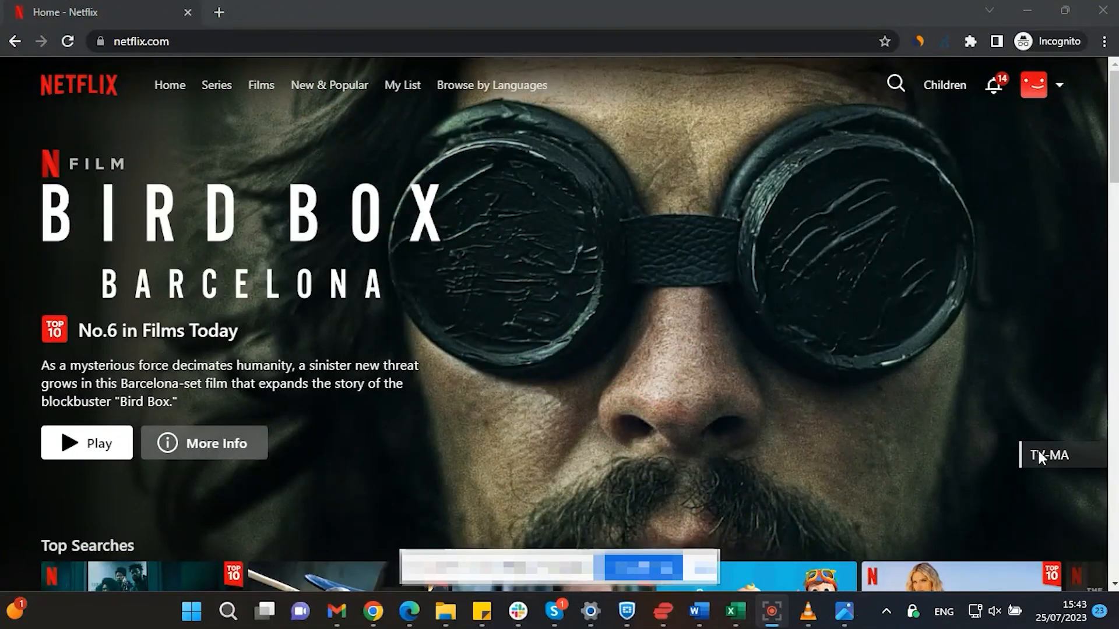
text(star trek)
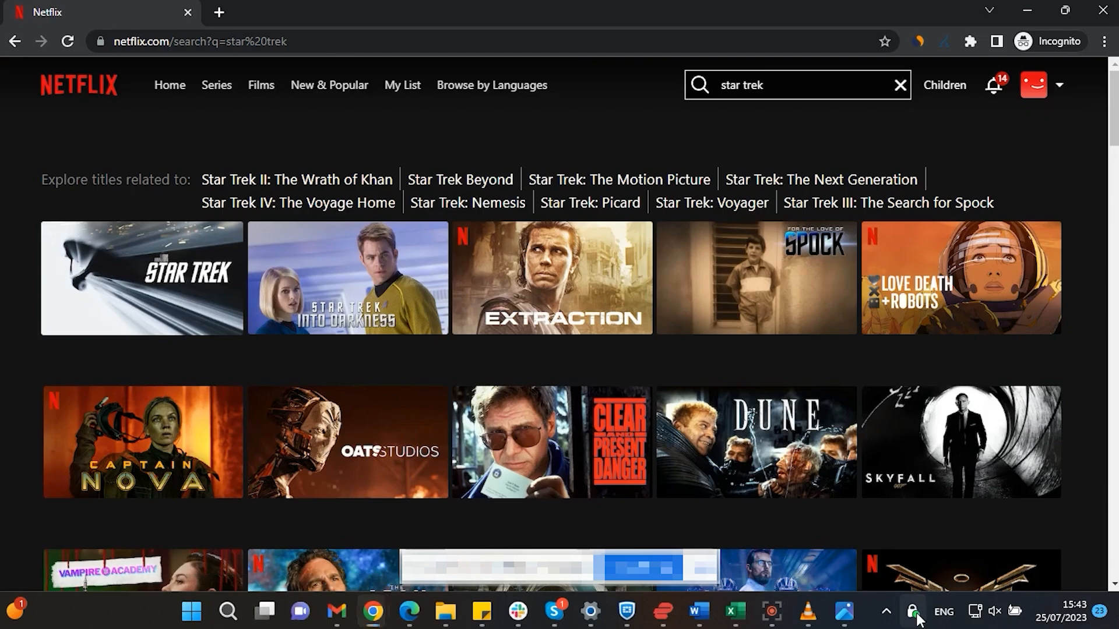
click(910, 612)
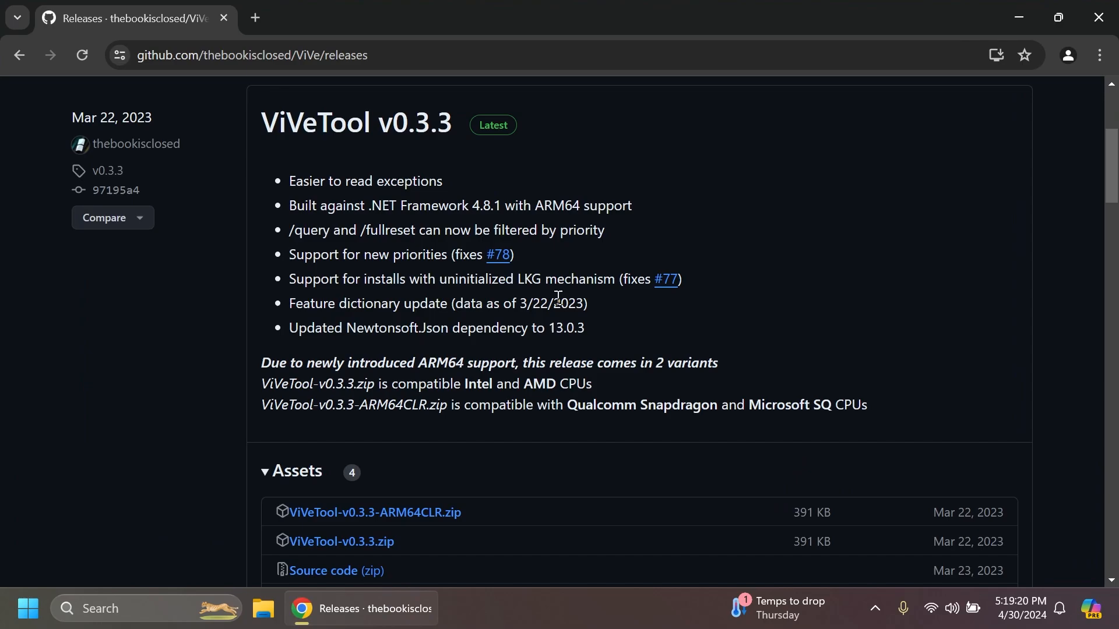
scroll(down, 3)
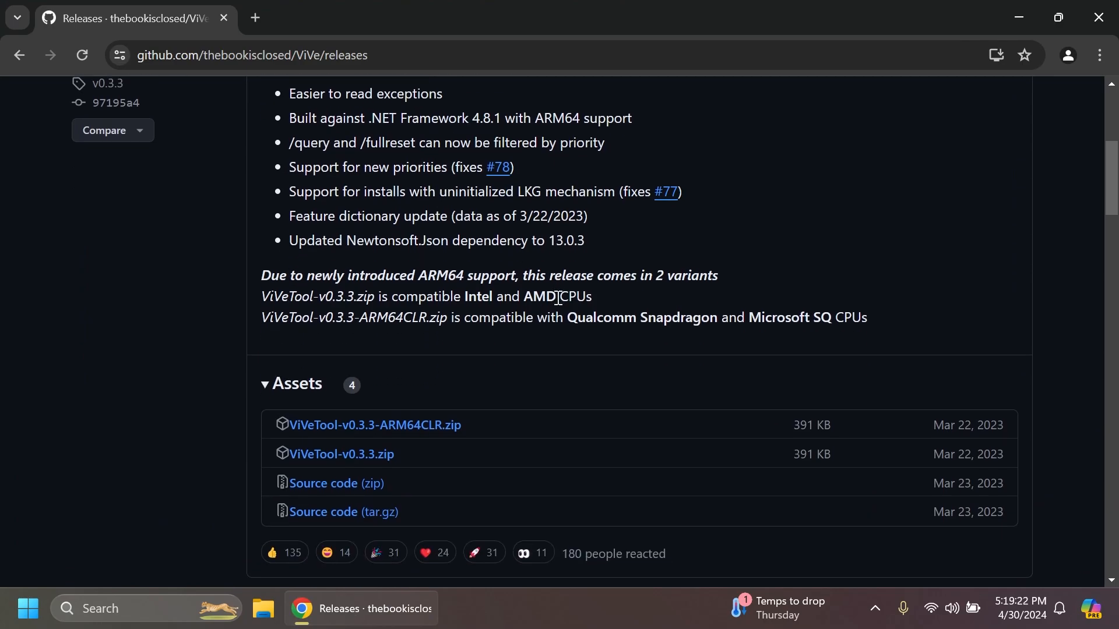
mouse_move(459, 381)
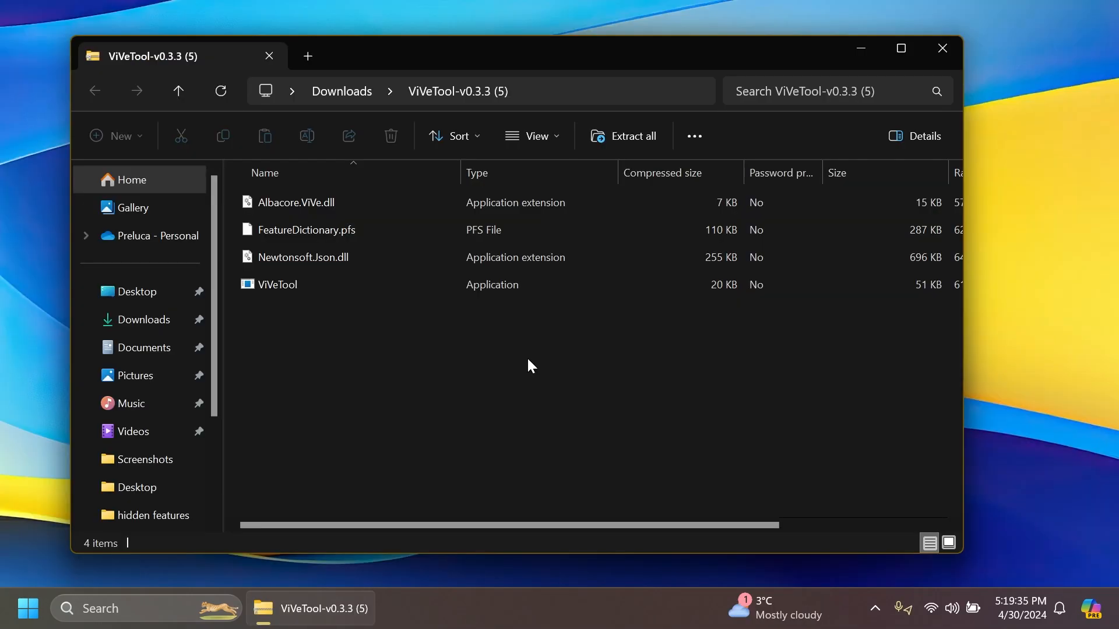
Set the ViVeTool extraction destination to C:\hidden features.
click(624, 136)
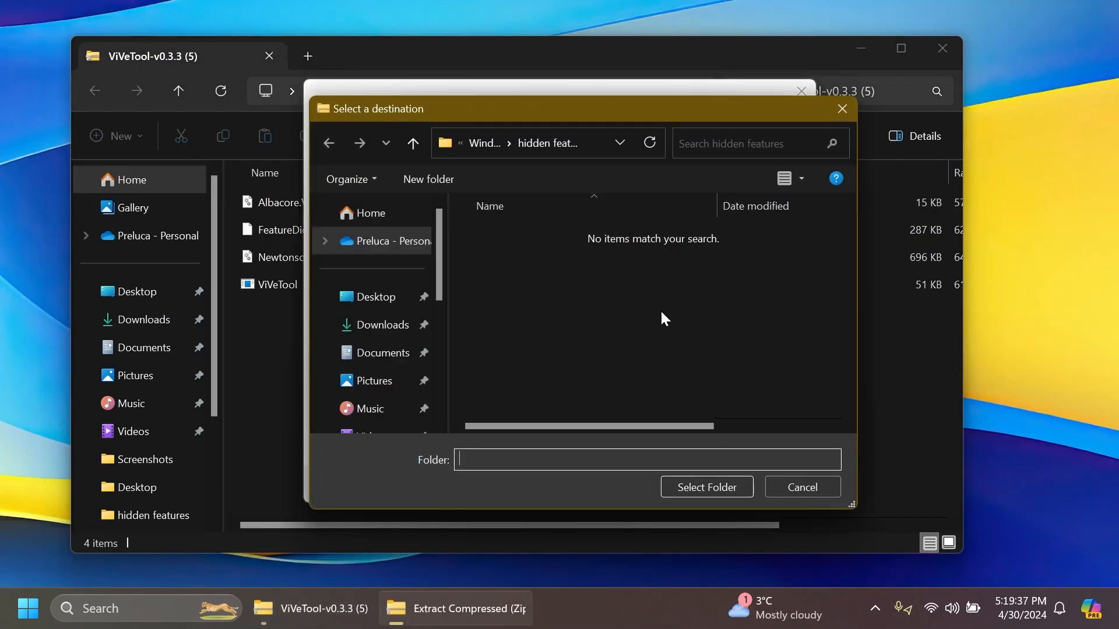
click(374, 348)
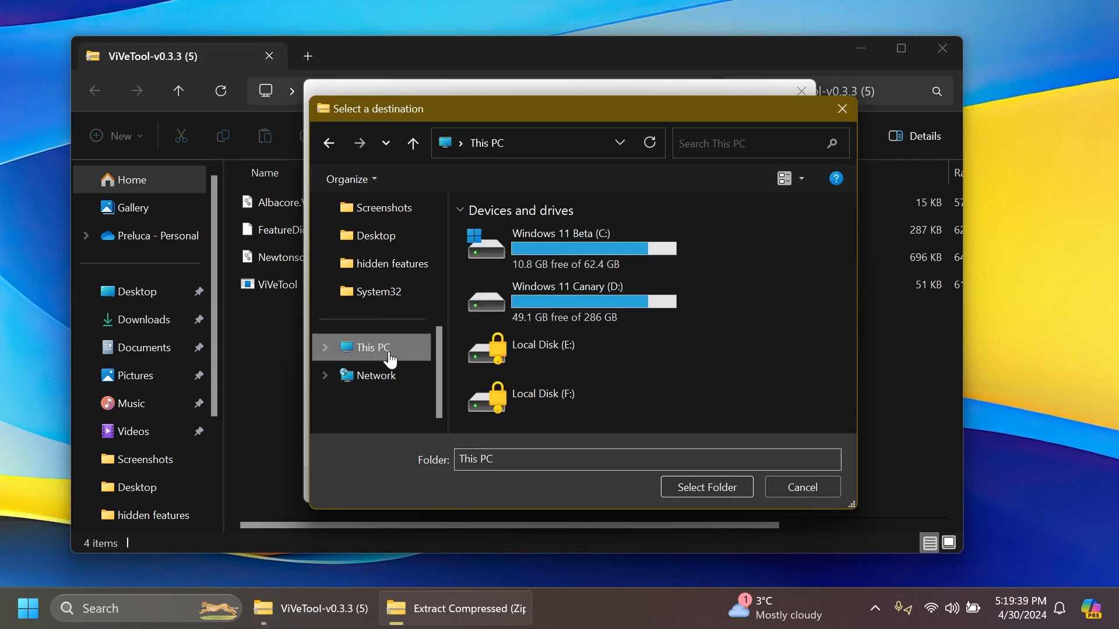
double_click(560, 242)
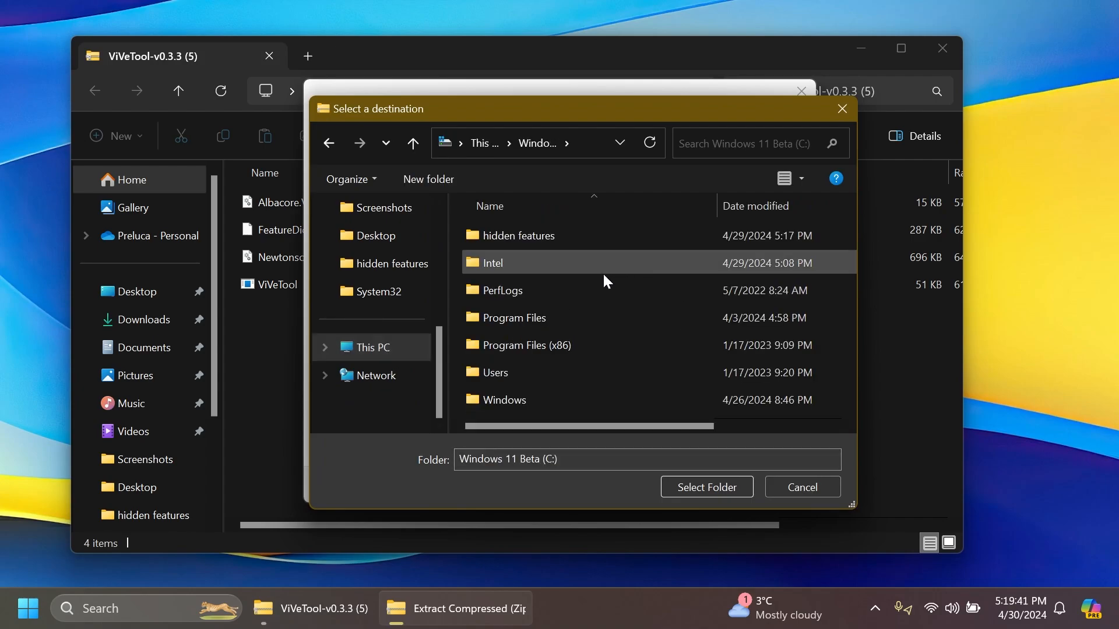
double_click(518, 235)
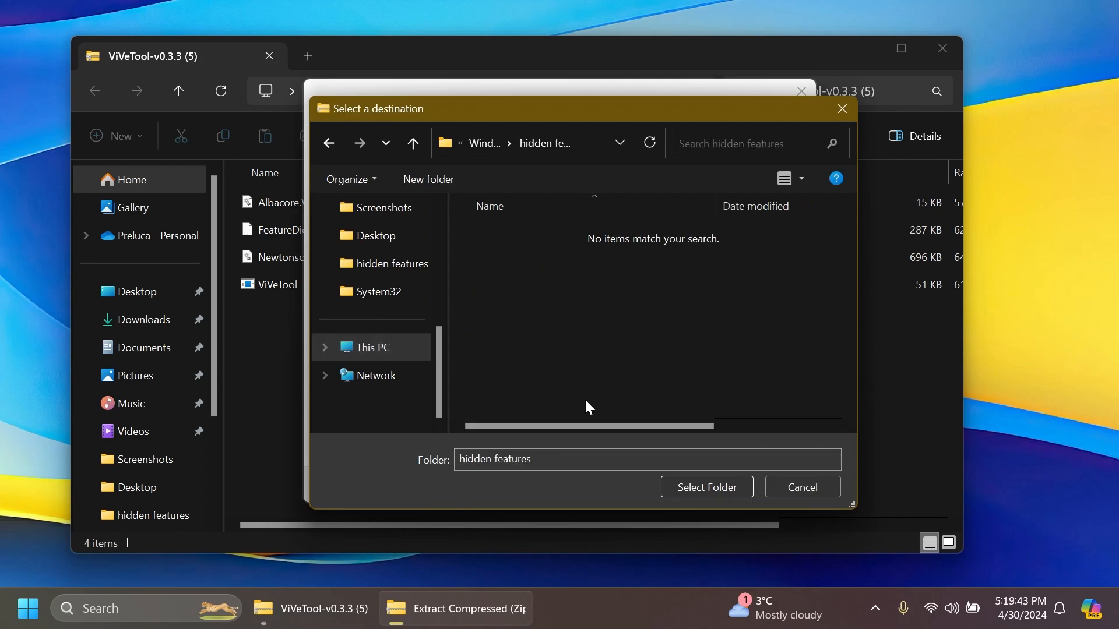
click(706, 487)
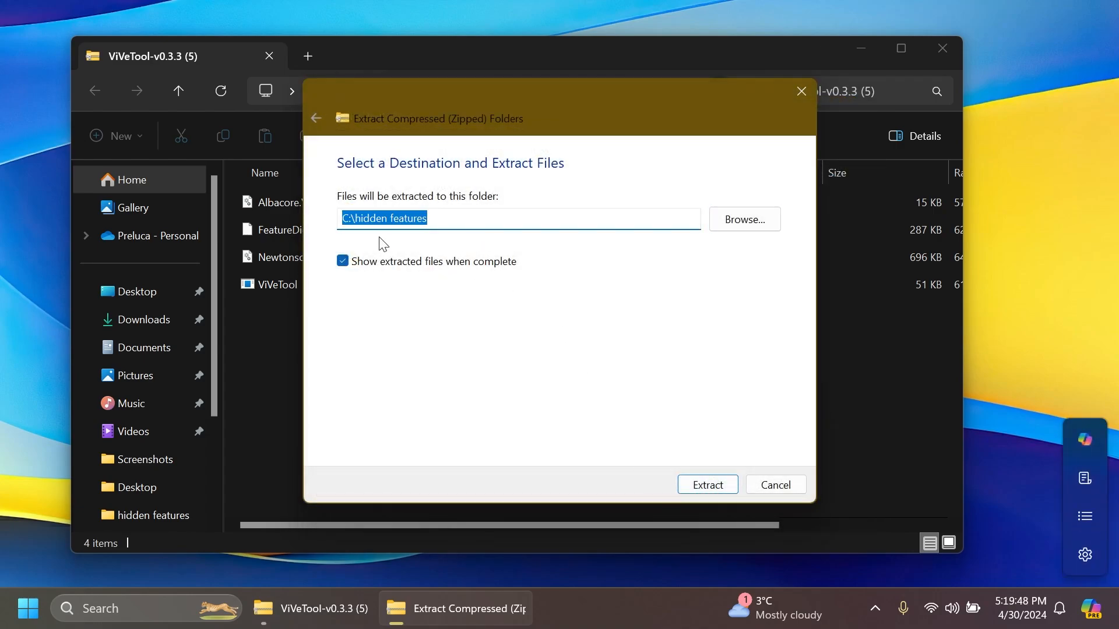
Extract the ViVeTool files and close the archive window.
click(707, 485)
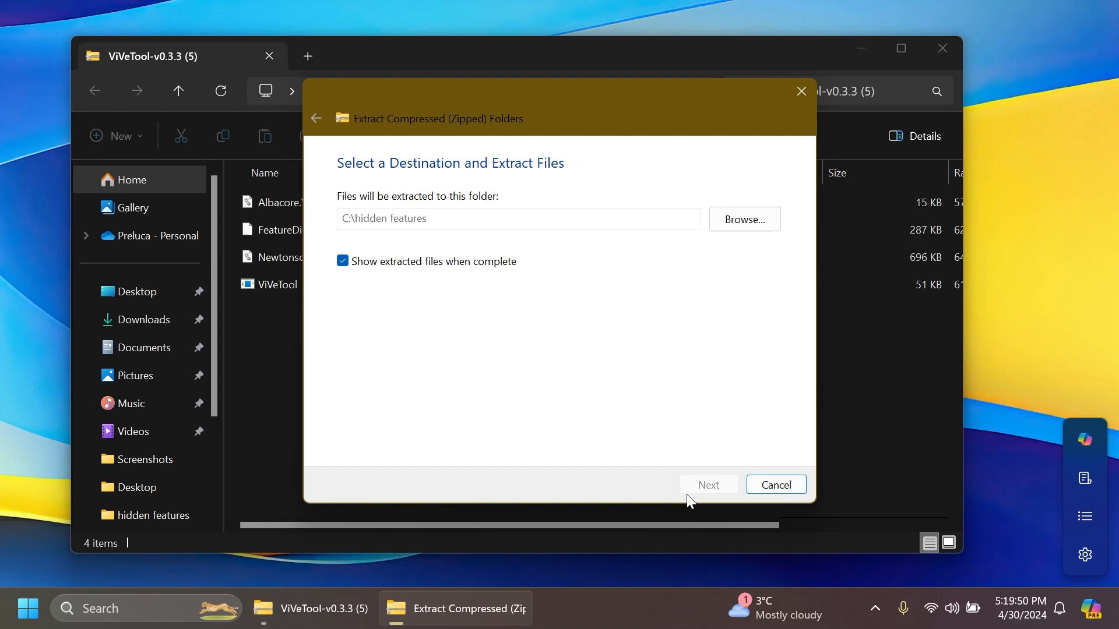
click(709, 485)
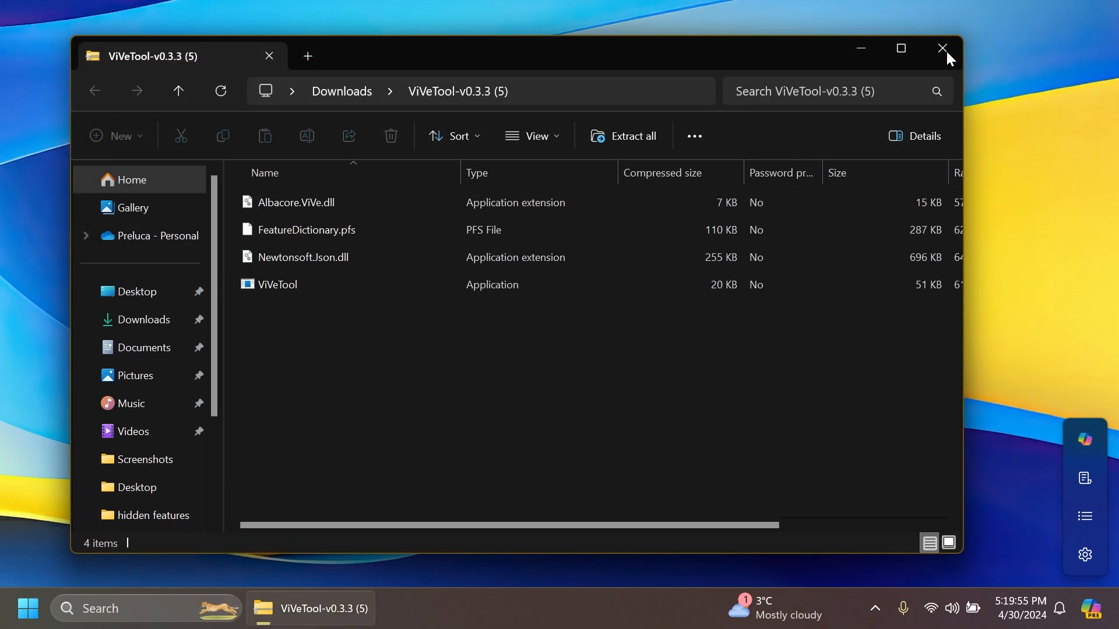
click(941, 48)
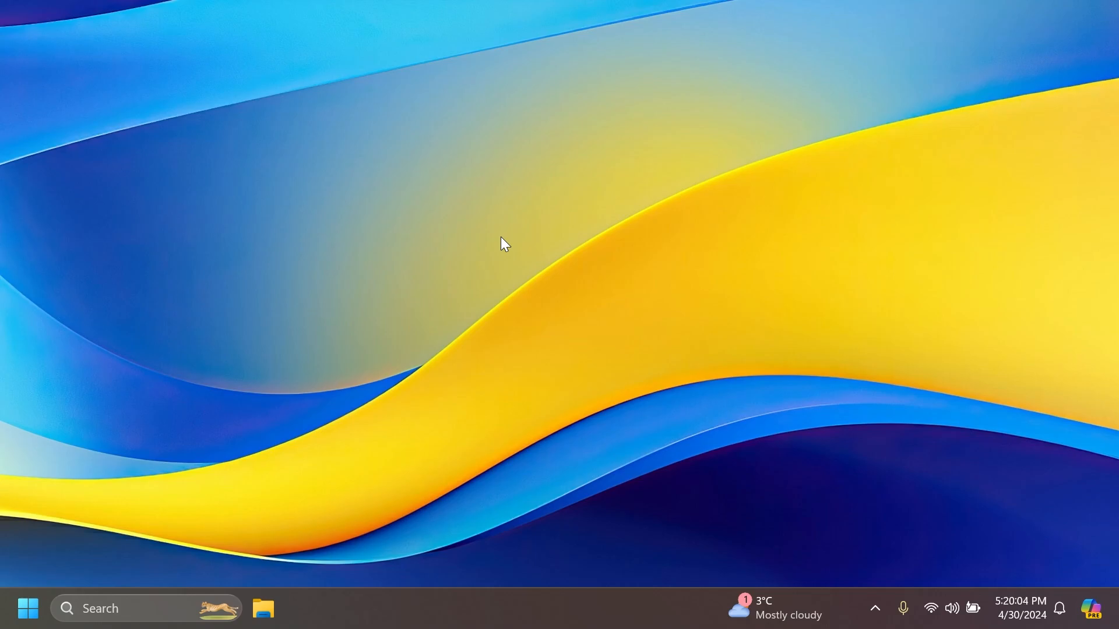
Search 'cmd' in Start and launch Command Prompt as administrator.
click(26, 609)
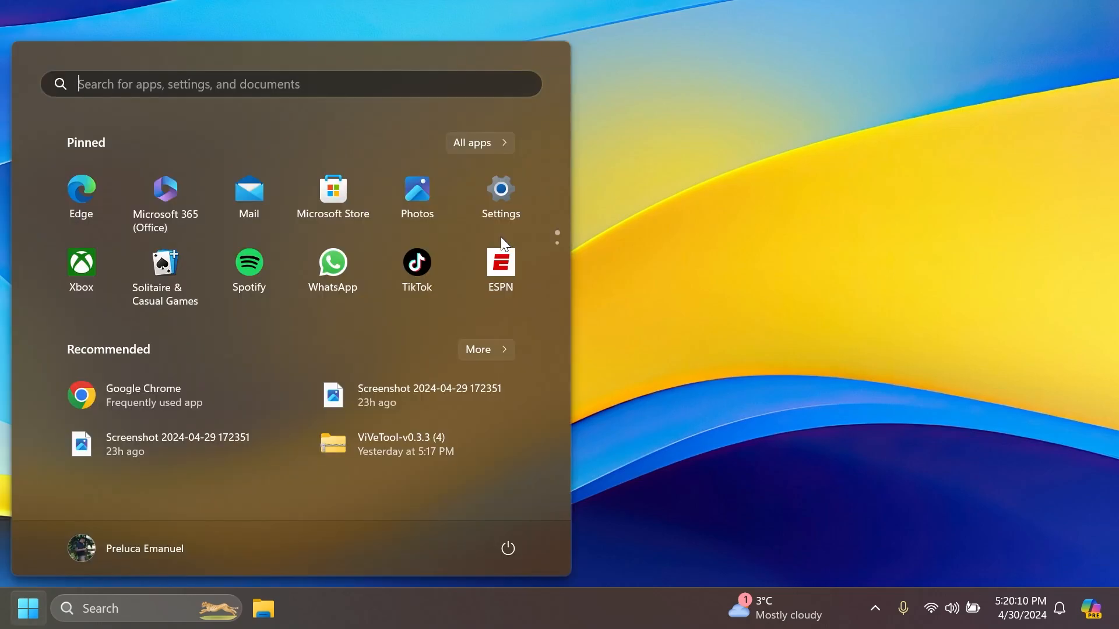
text(cmd)
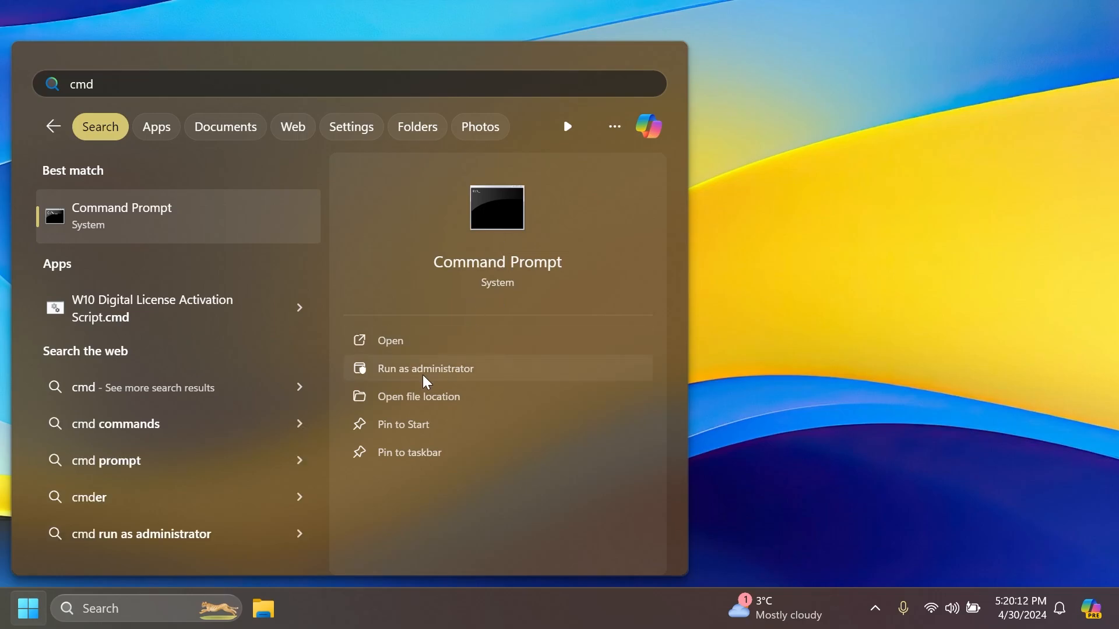
click(426, 368)
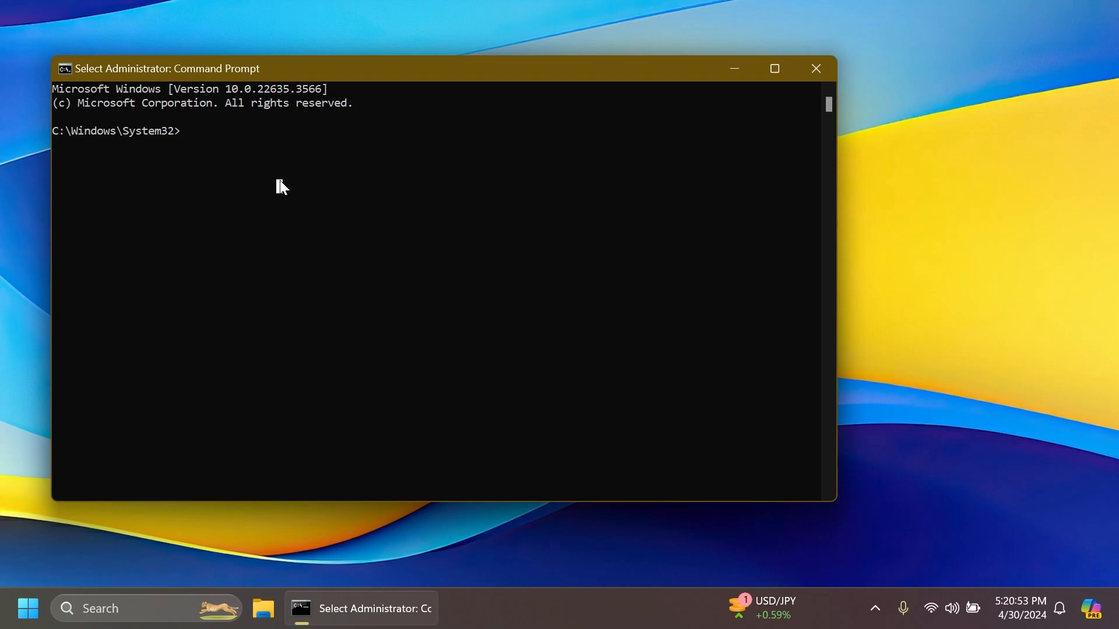
Move to C:\hidden features and run vivetool /enable for IDs 48433719 and 49256040.
text(cd C:\hidden features)
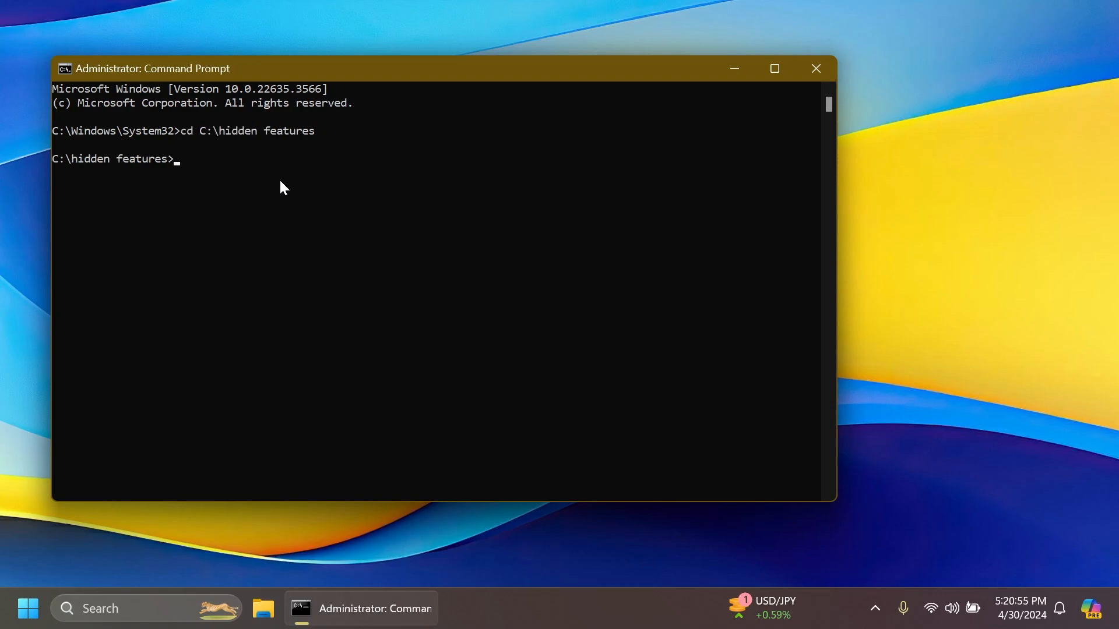
text(viv)
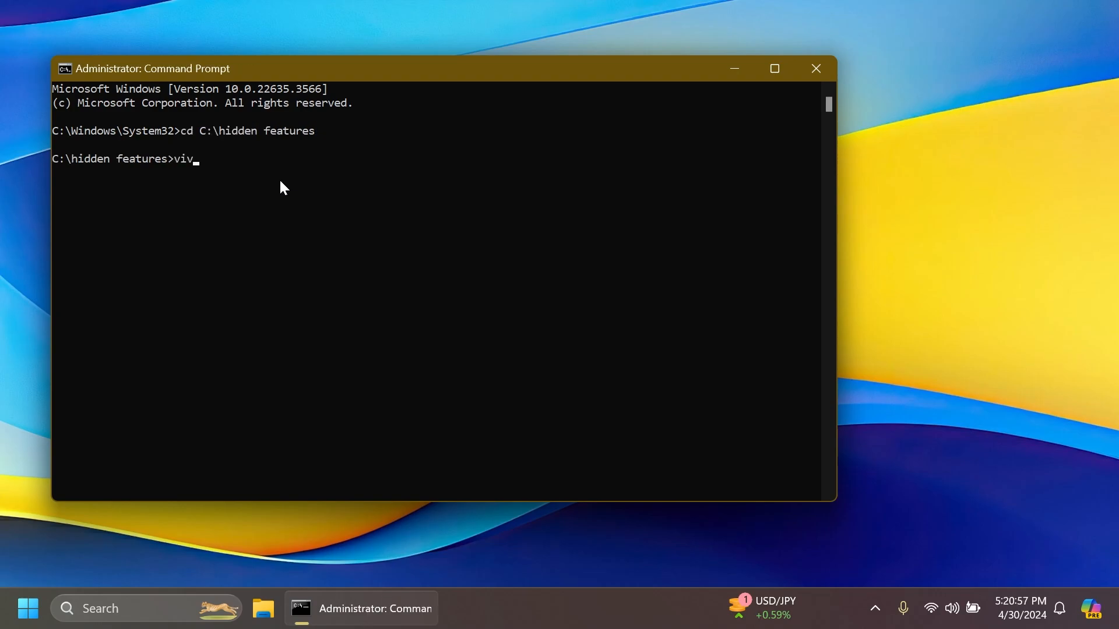
text(etool /enable /)
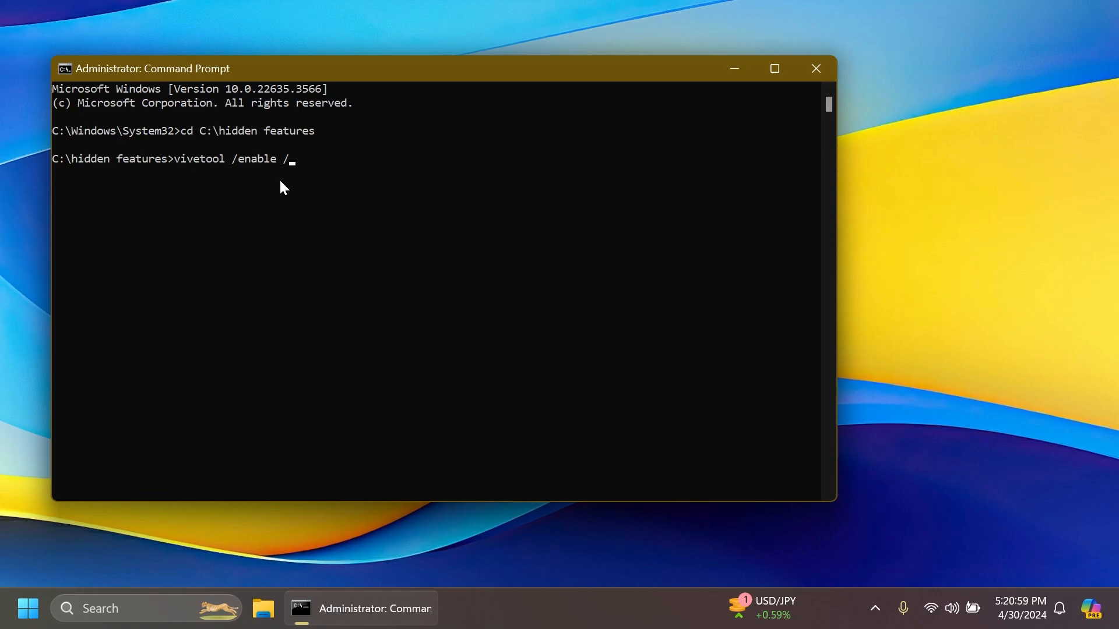
text(id:48433719)
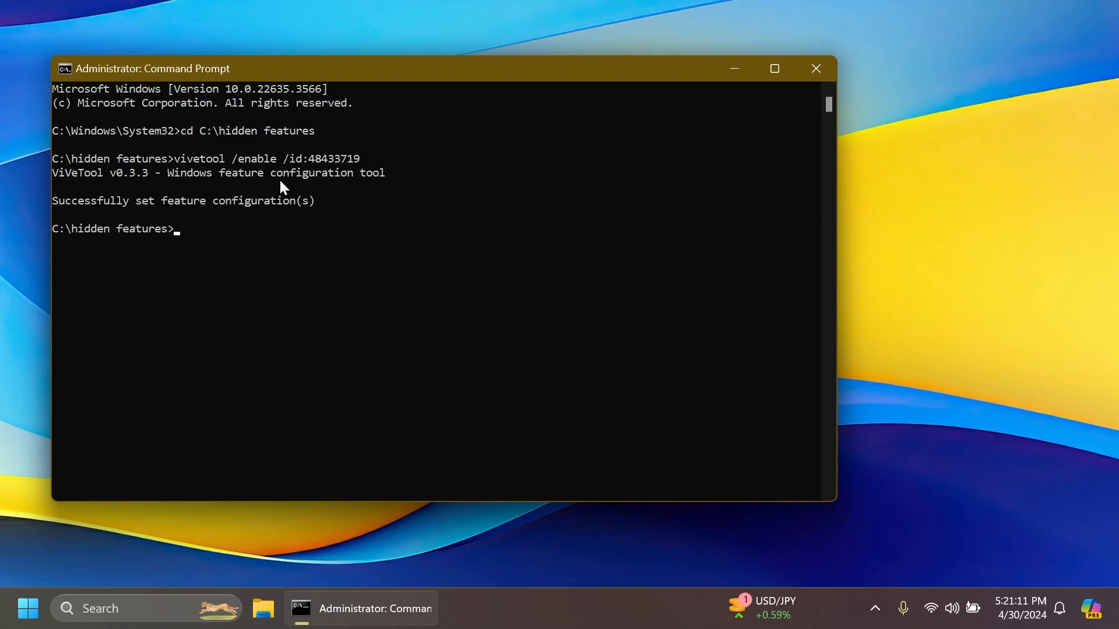
text(vivetool /enabl)
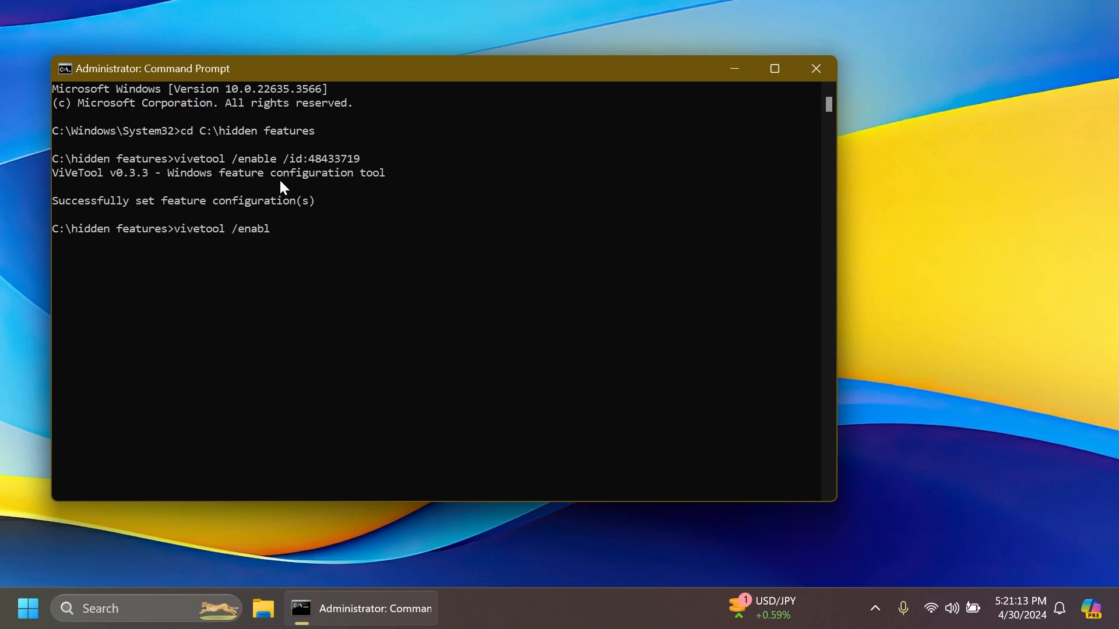
text(e /id:49)
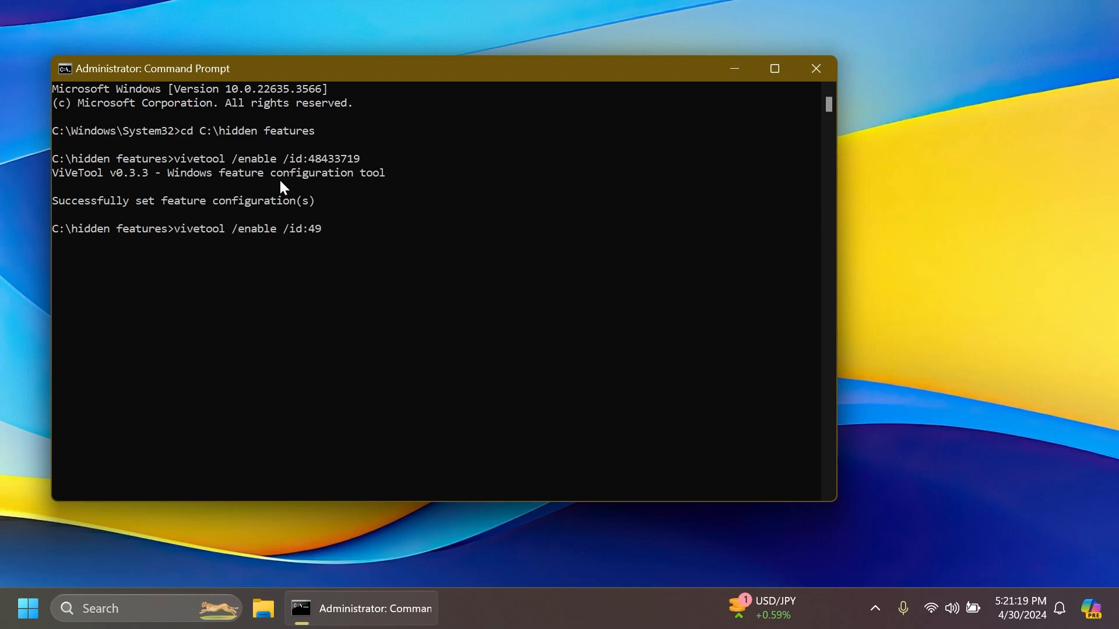
key(Enter)
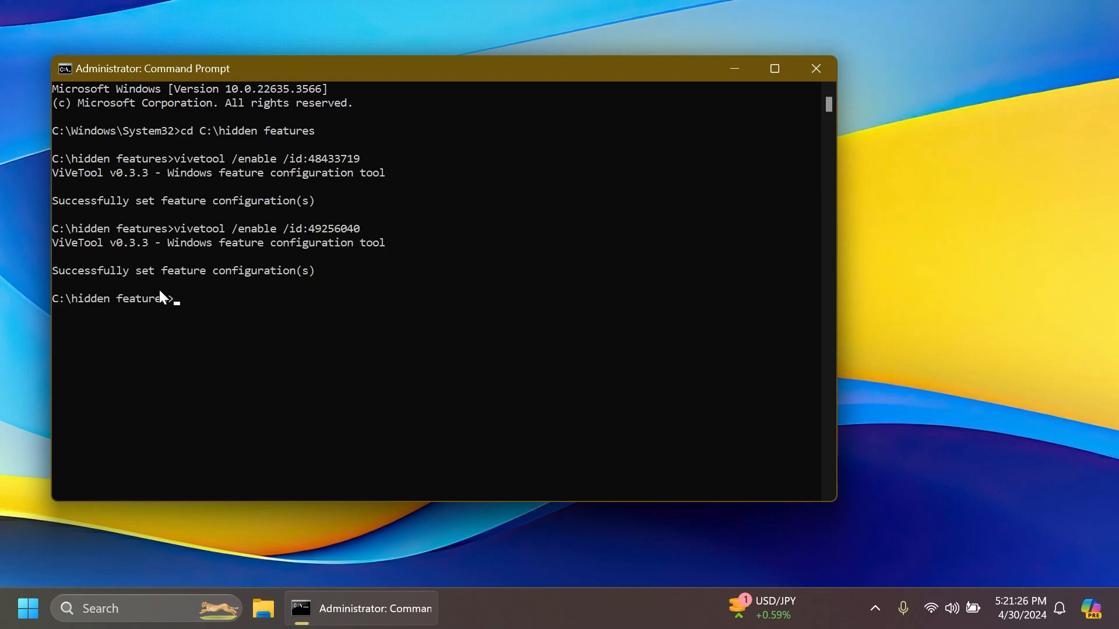
mouse_move(234, 295)
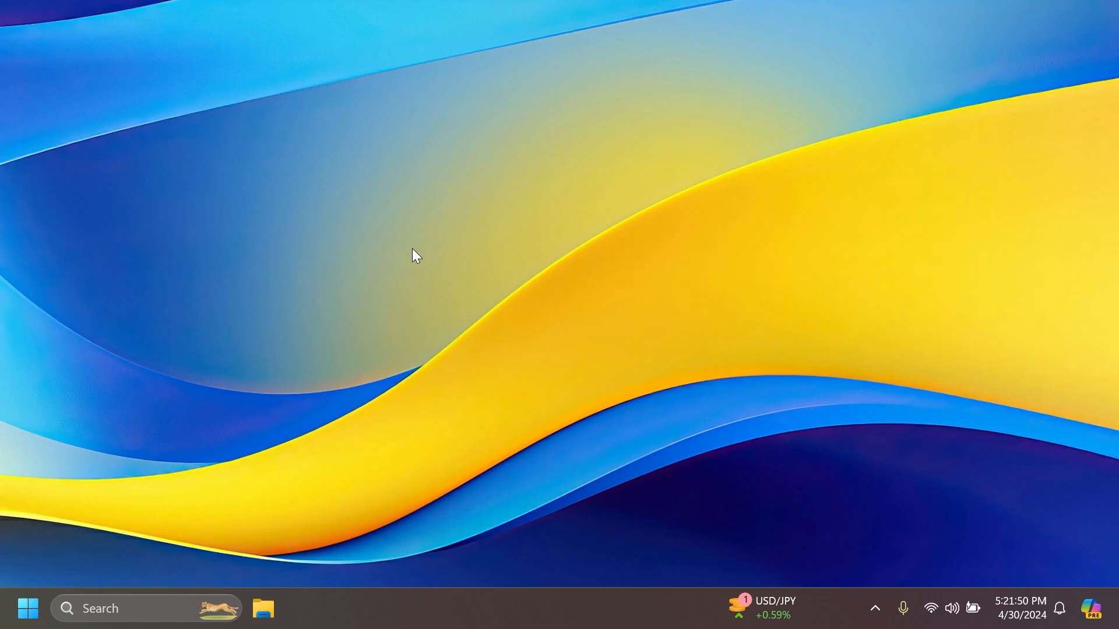
Search 'vers', confirm Windows 11 Pro 23H2 in Settings, then close it.
text(vers)
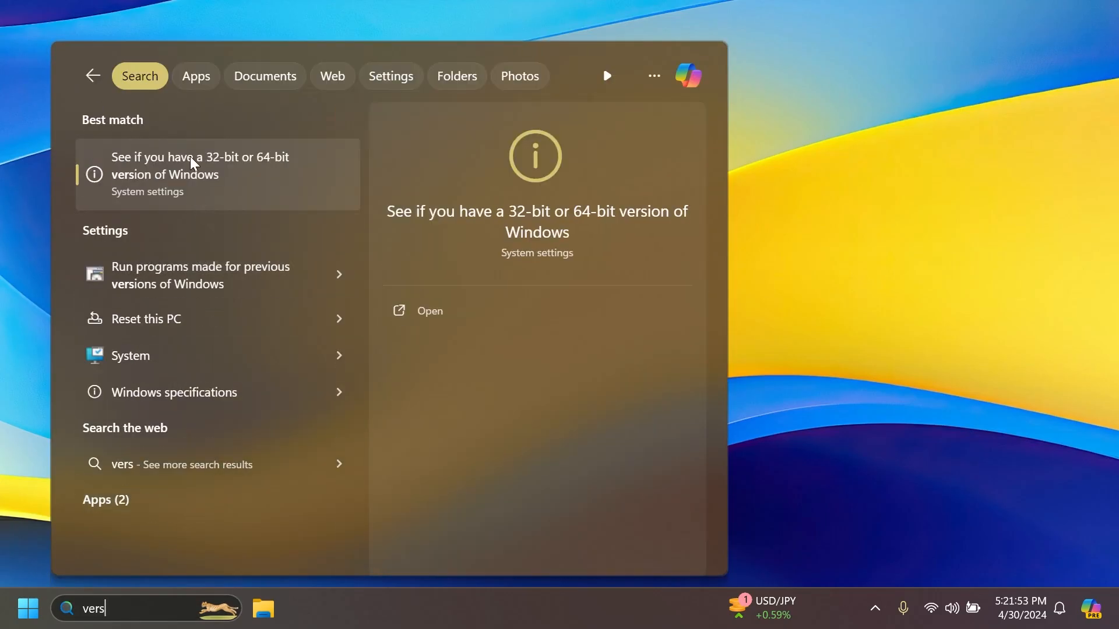
click(199, 173)
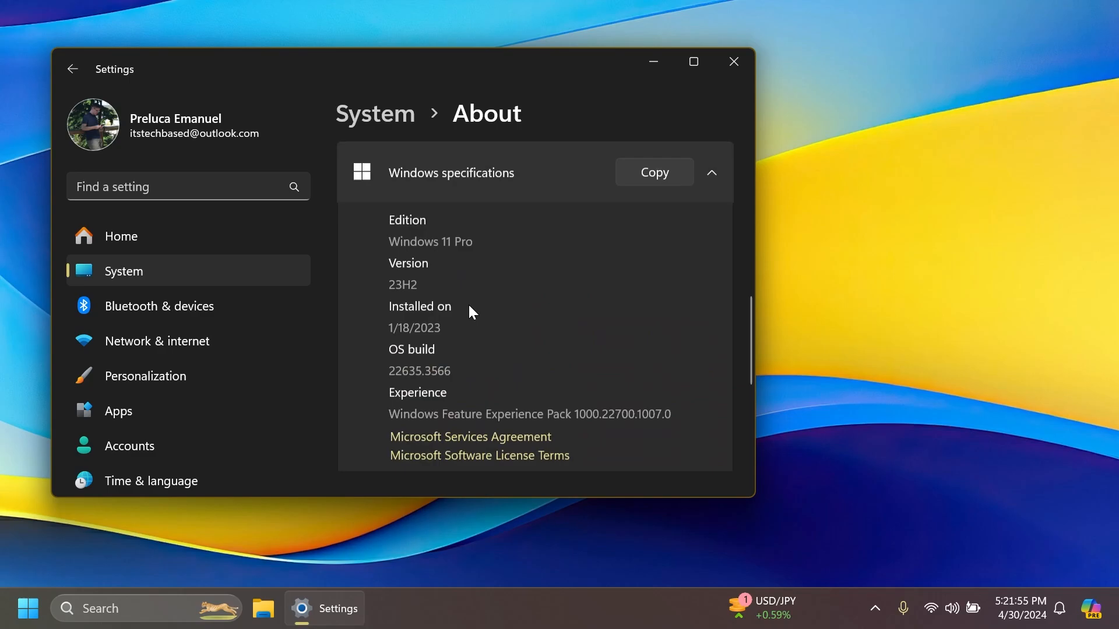
click(733, 62)
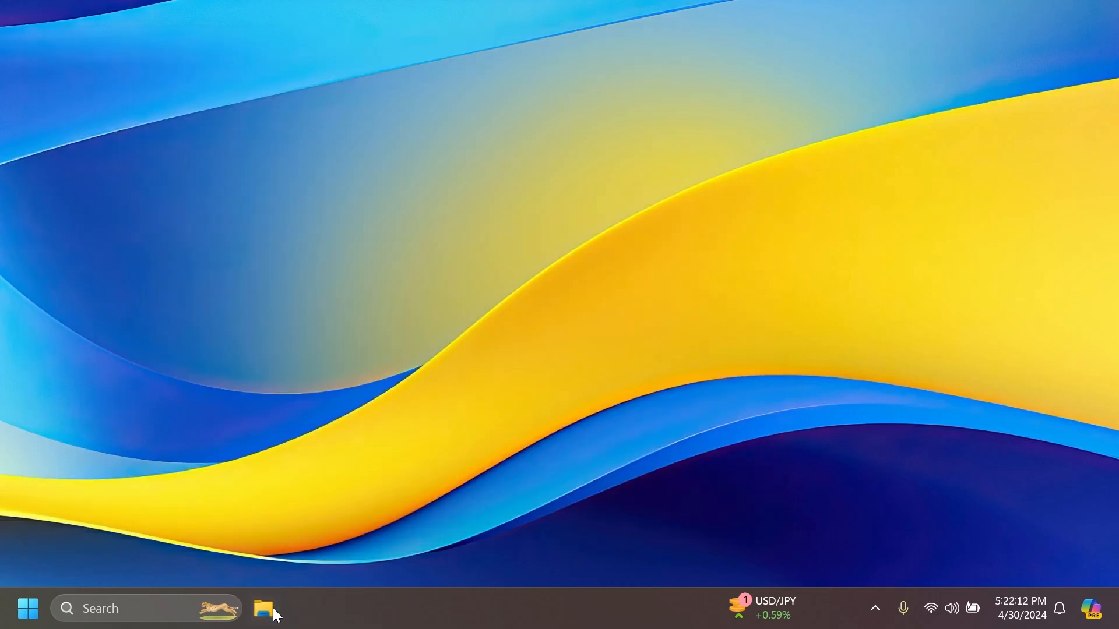
Open File Explorer on the Pictures folder listing 14 items.
click(264, 609)
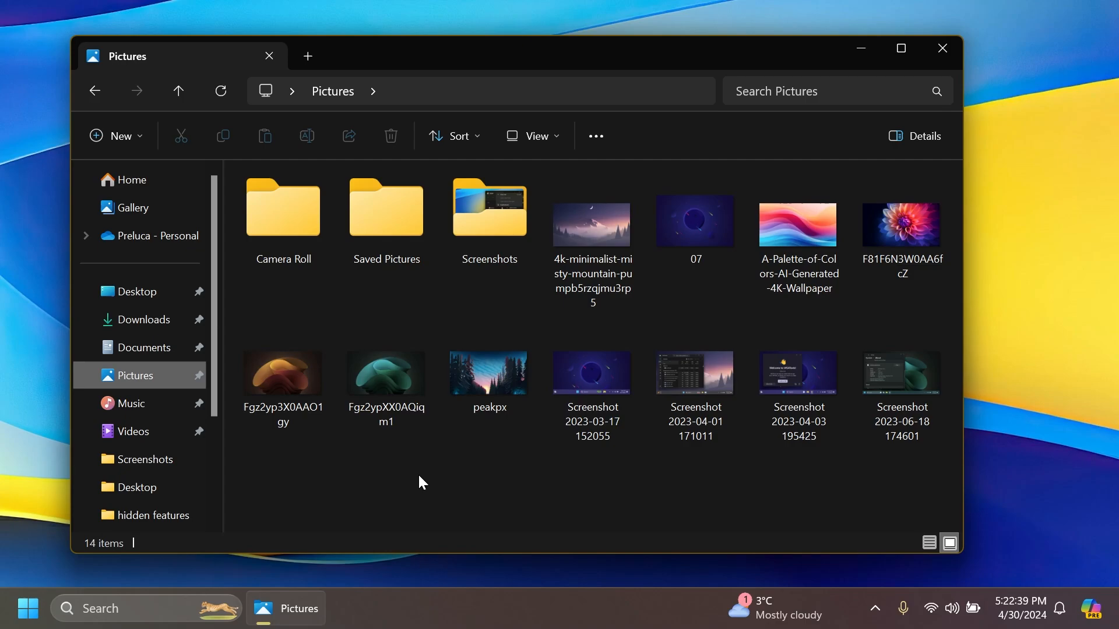
Open Compress to > Additional options for the peakpx image.
right_click(488, 373)
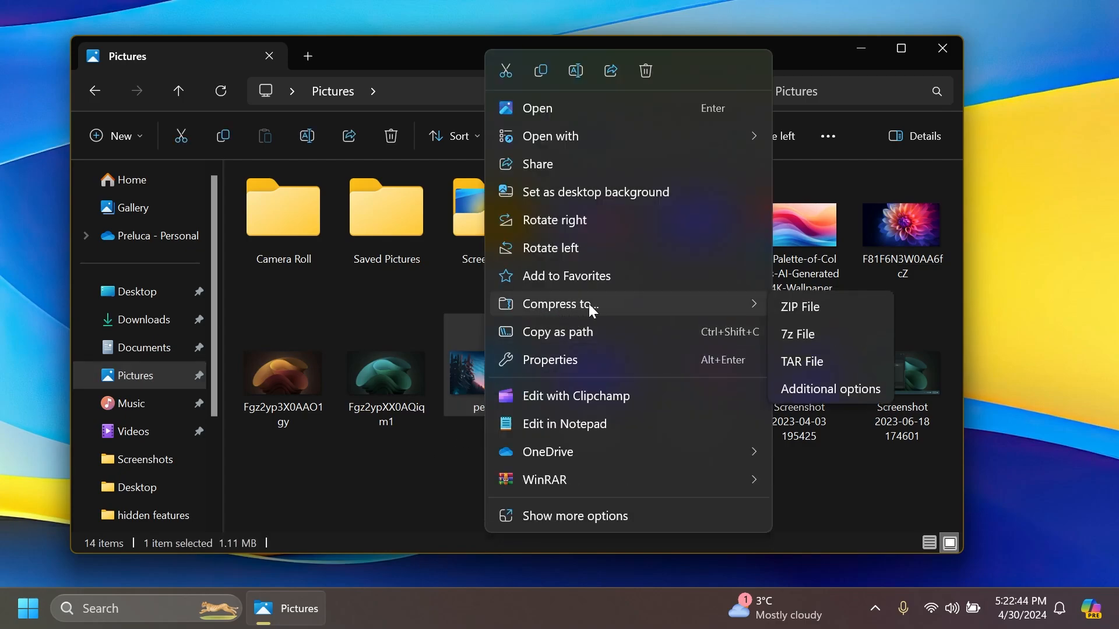
mouse_move(822, 403)
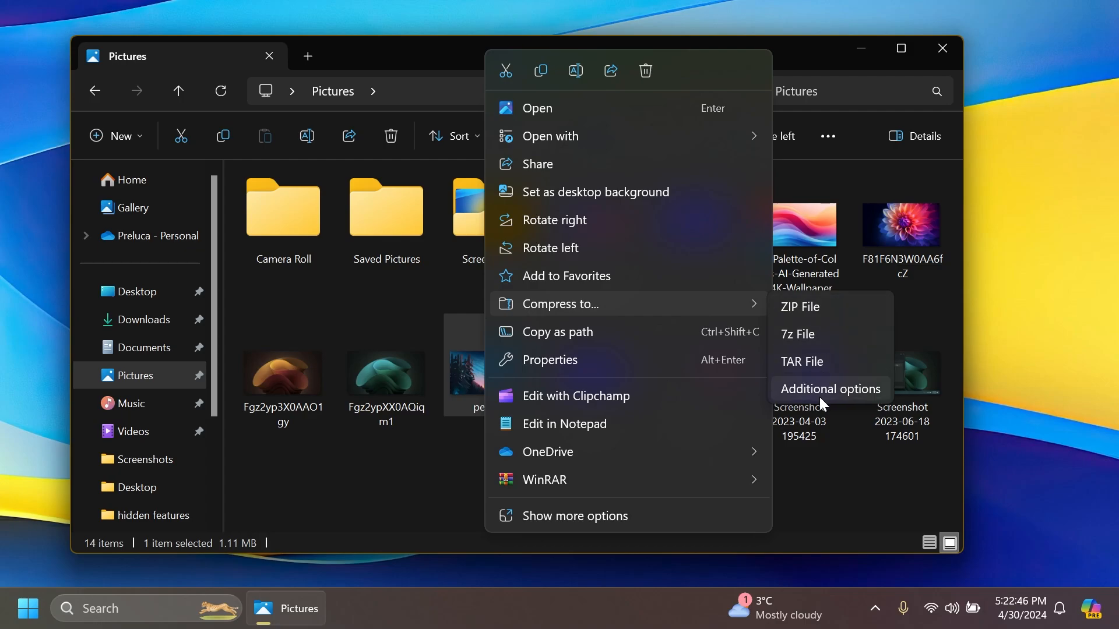
mouse_move(824, 315)
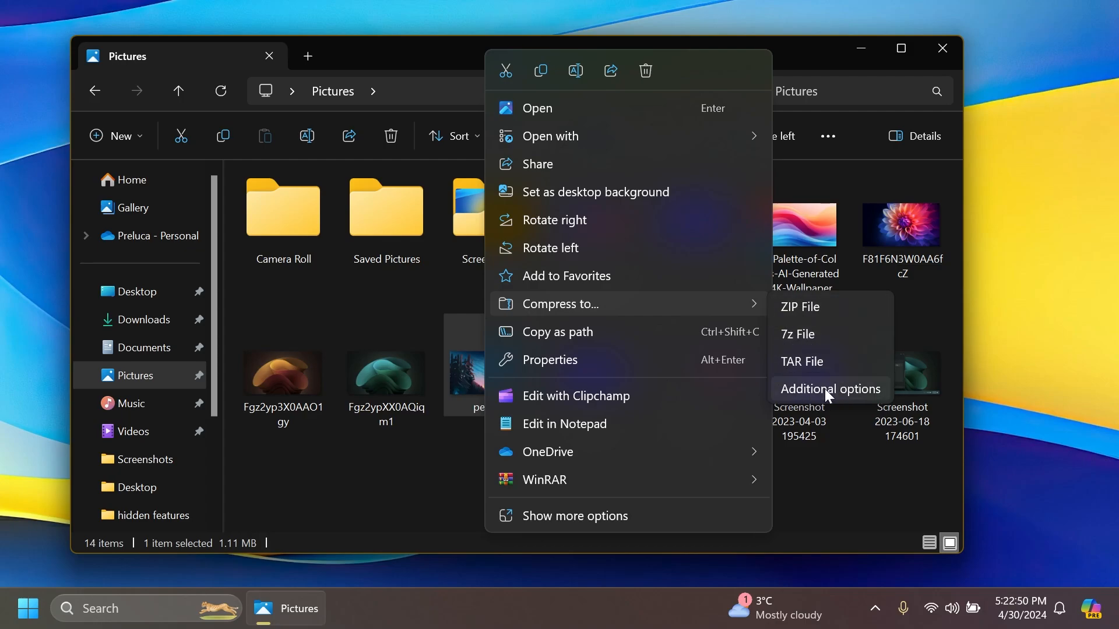
click(830, 389)
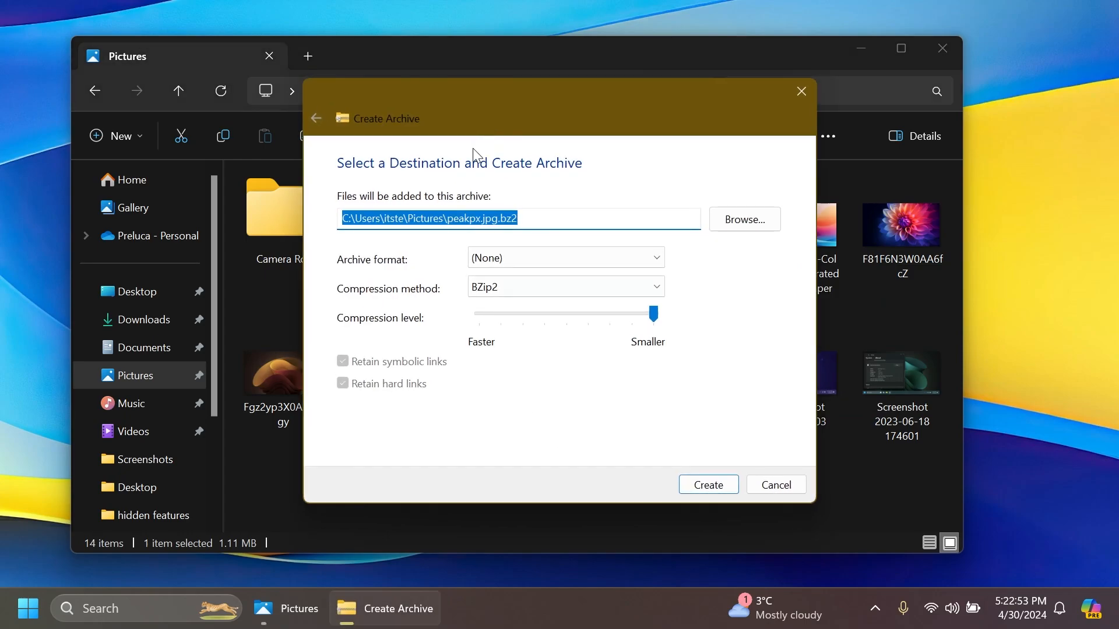
Set the archive destination to Desktop with the file name 'test'.
click(744, 219)
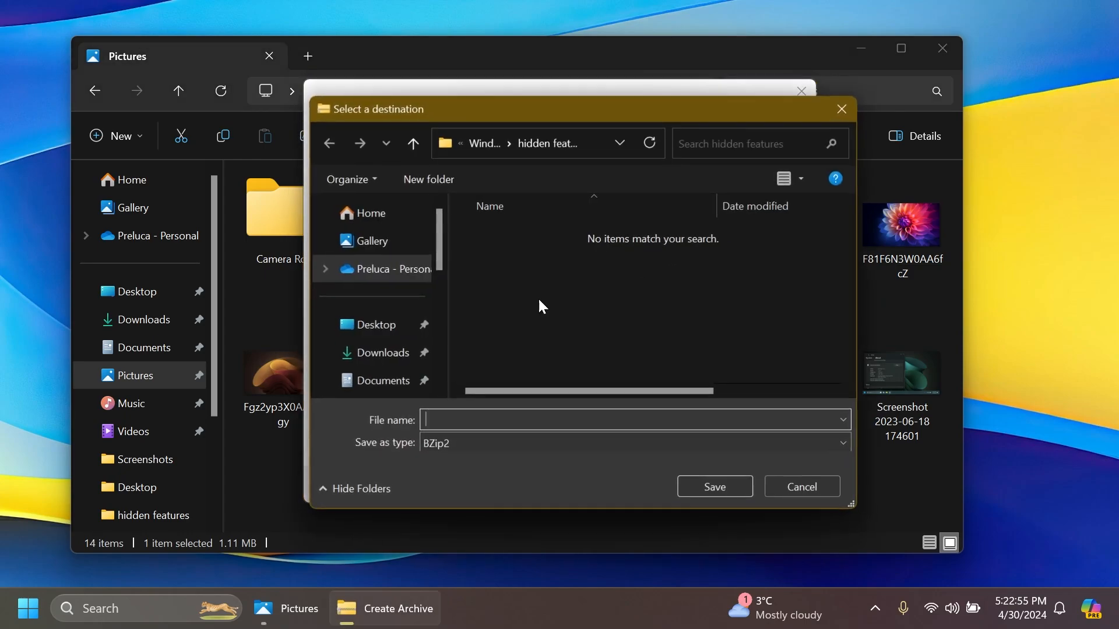
click(374, 324)
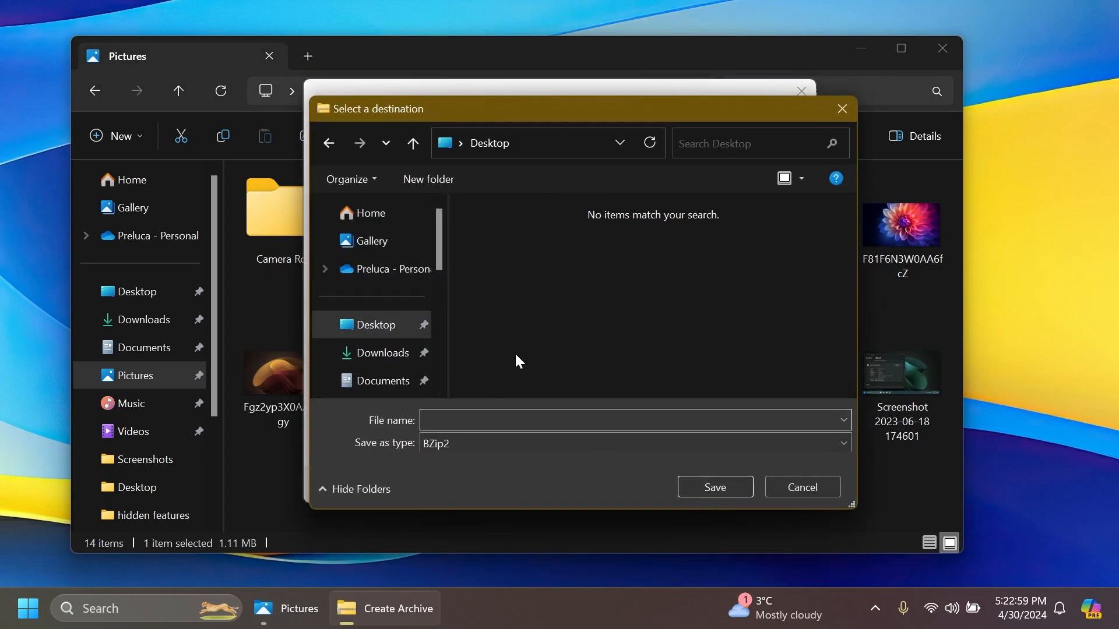
text(tes)
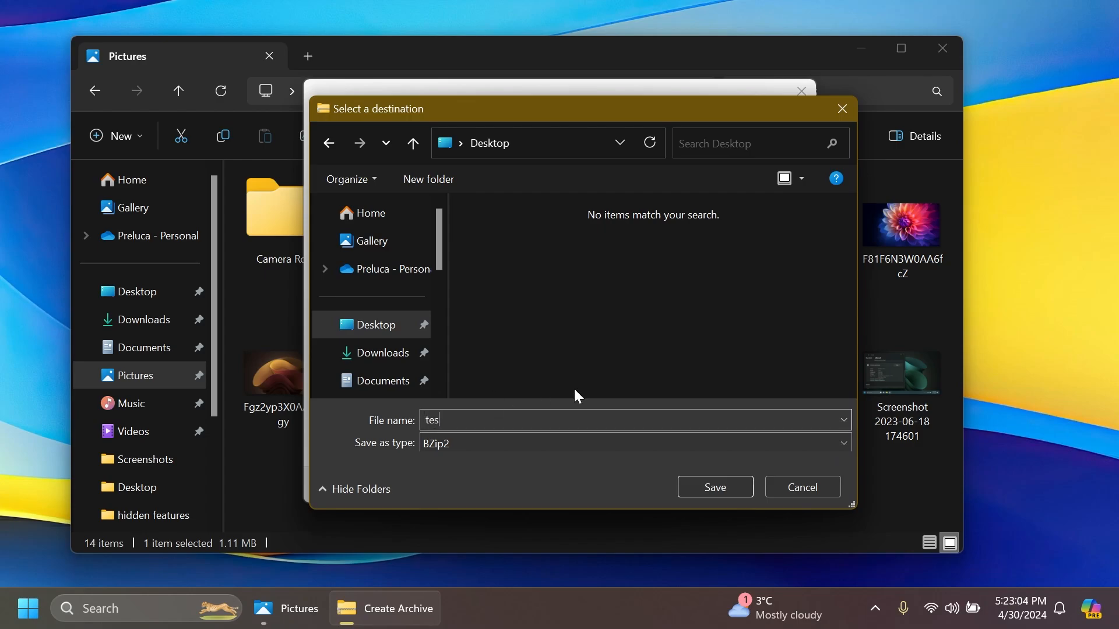
click(715, 487)
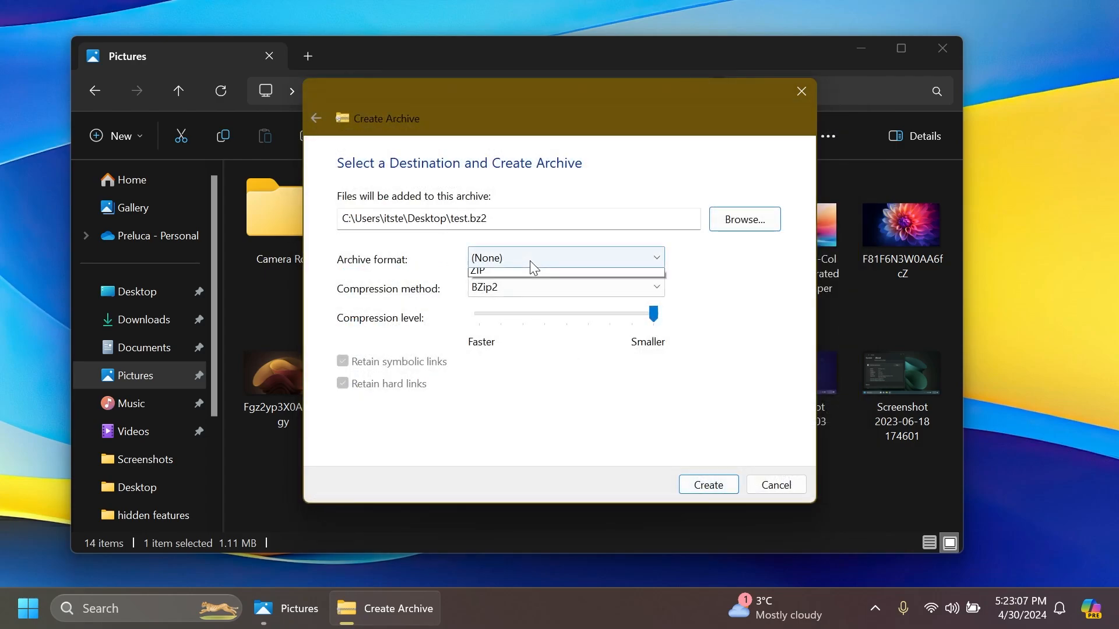
Choose 7zip format and slide compression to maximum level 9 (LZMA2).
click(566, 258)
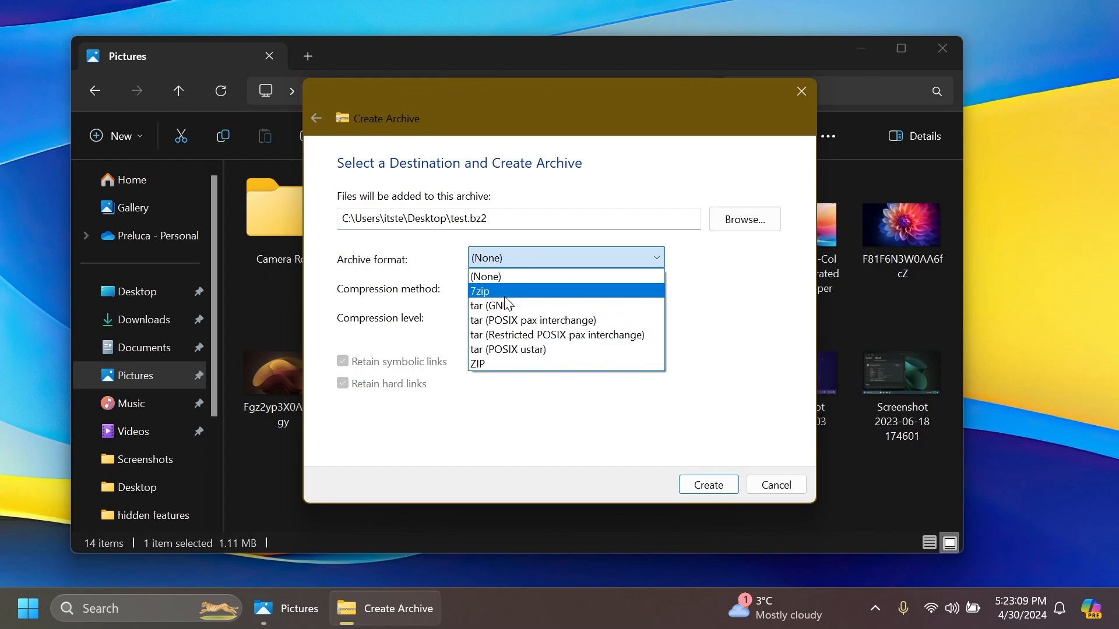
click(480, 291)
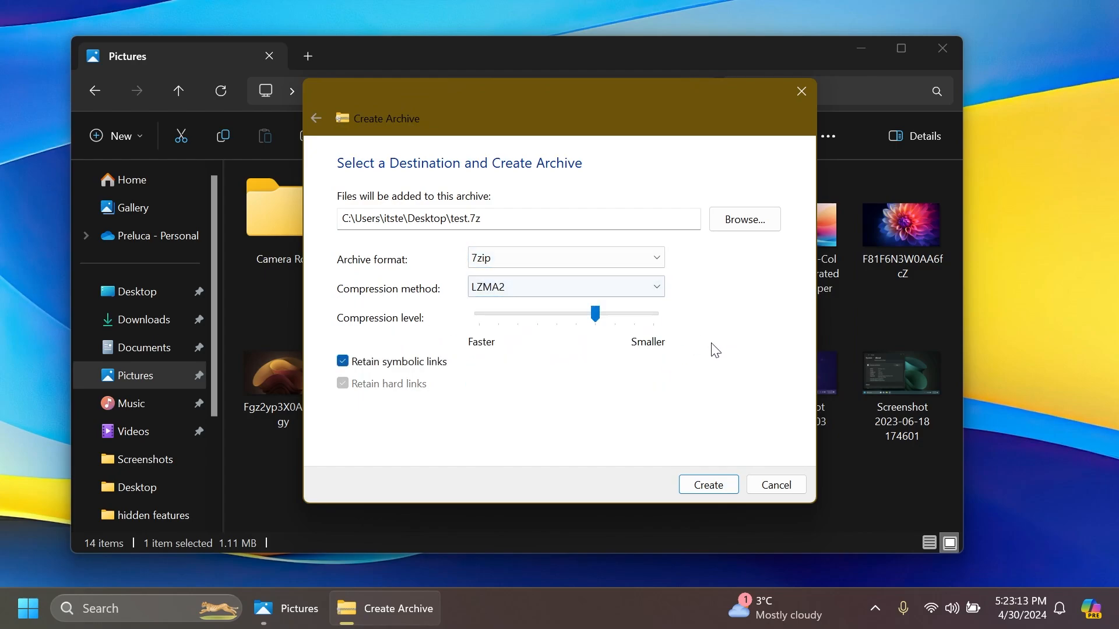
drag(594, 313, 653, 313)
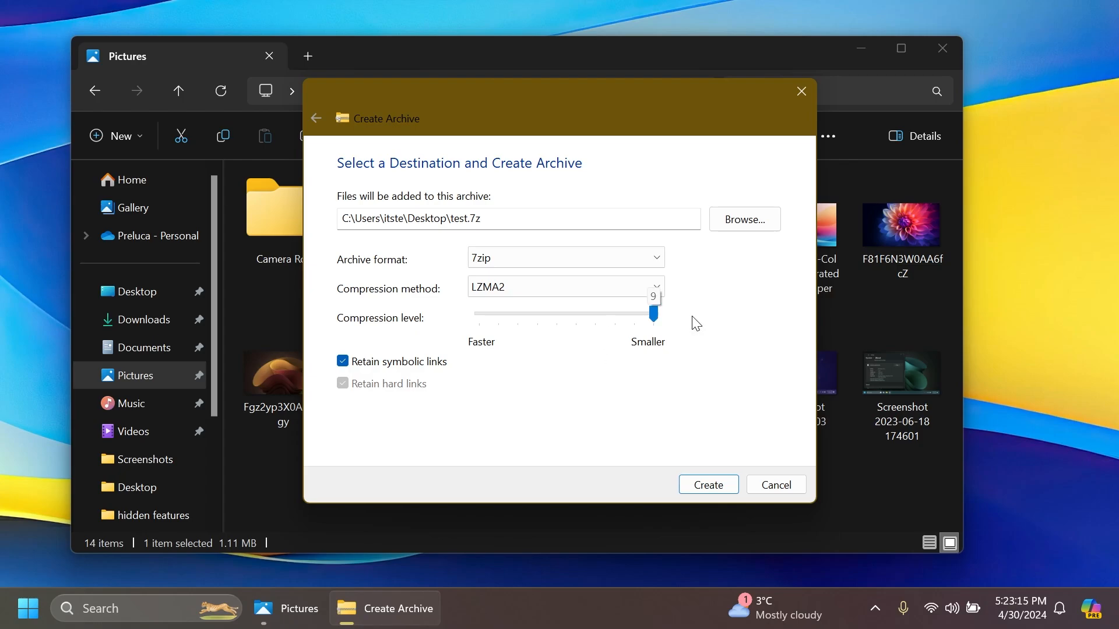
mouse_move(691, 345)
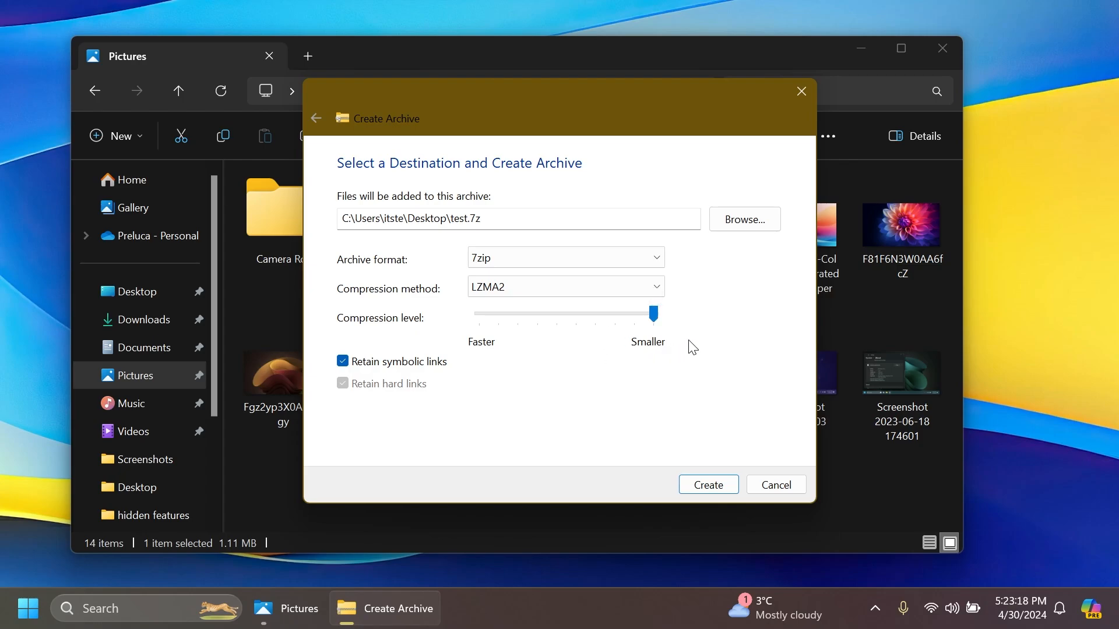
mouse_move(445, 319)
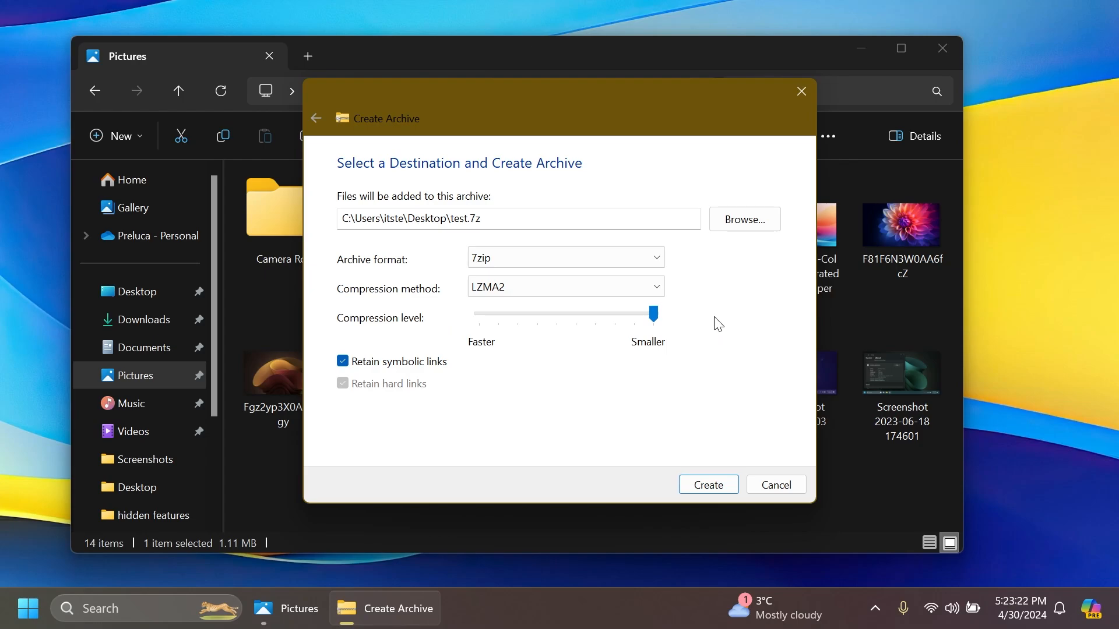
mouse_move(365, 368)
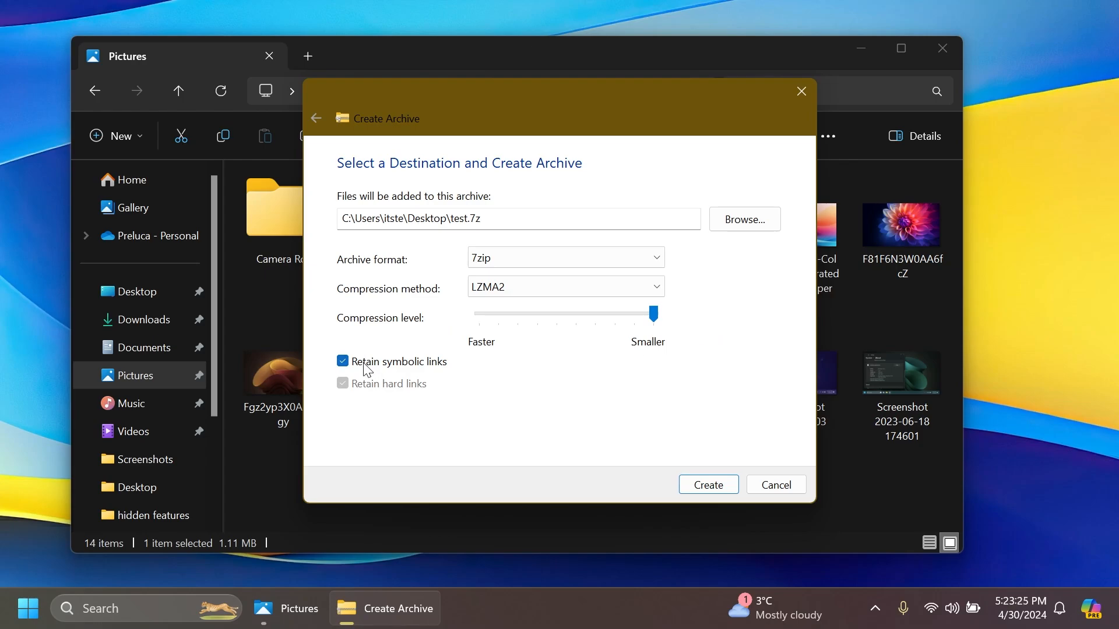
mouse_move(416, 415)
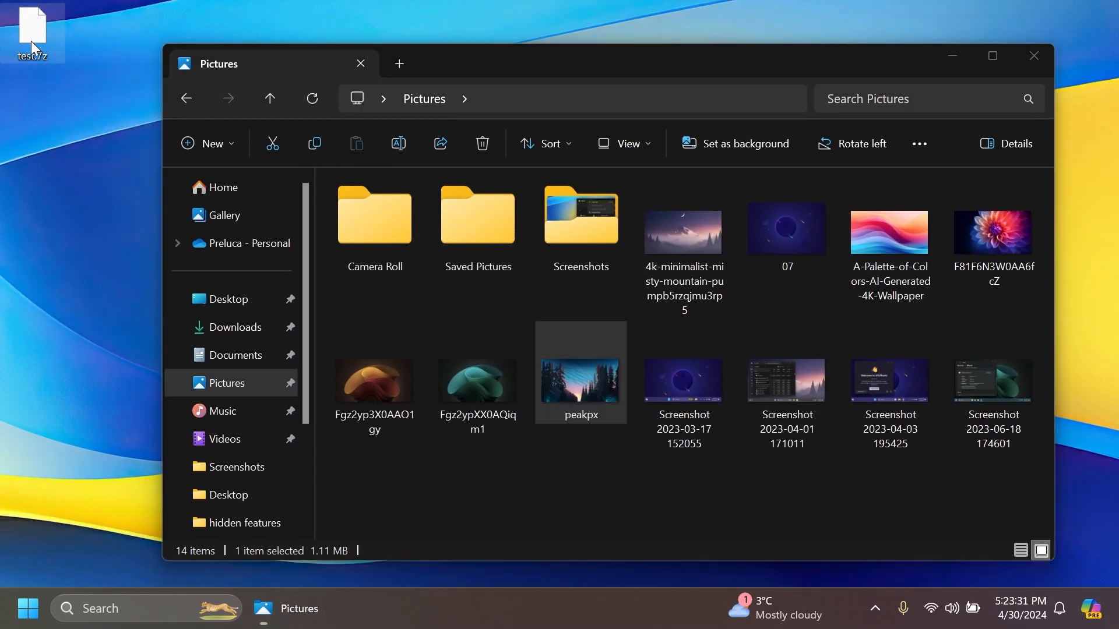
mouse_move(32, 38)
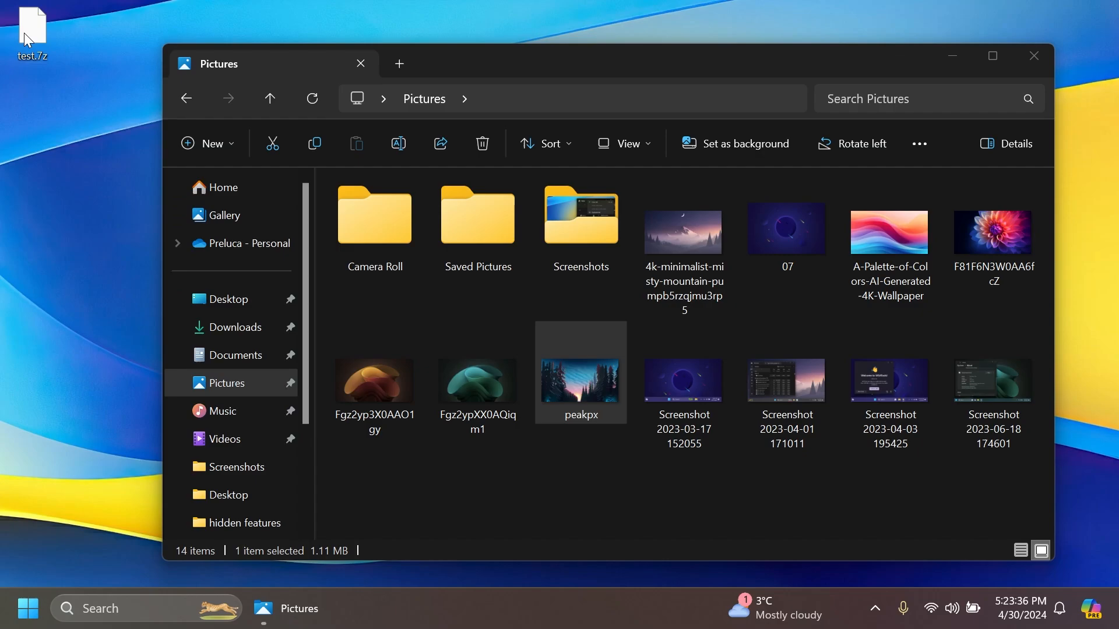
Open and dismiss the context menu of test.7z on the desktop.
right_click(35, 23)
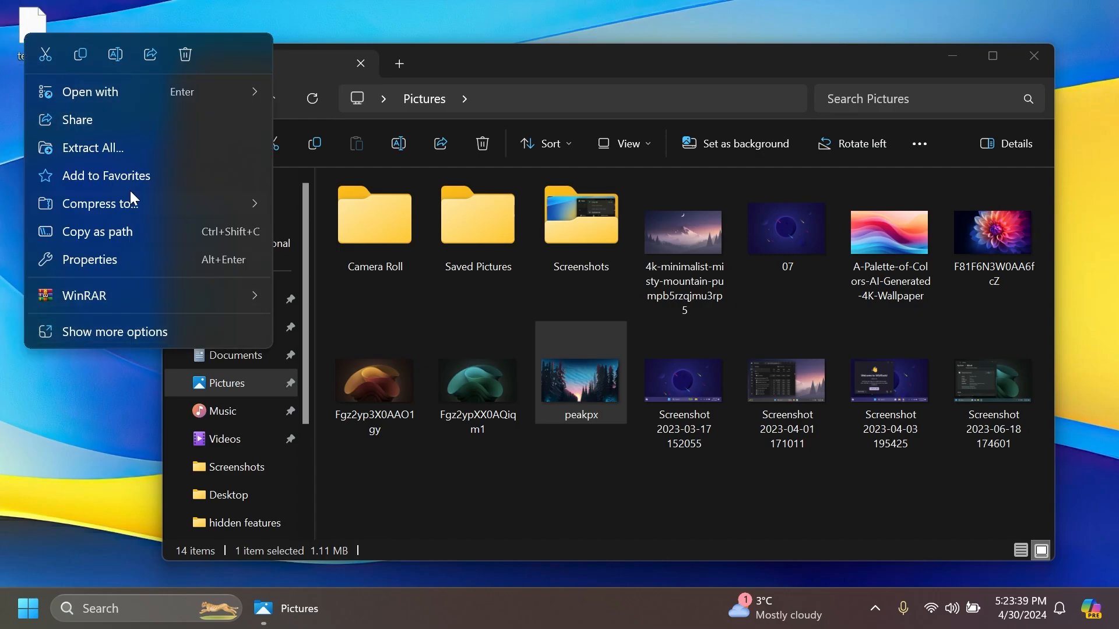
click(92, 148)
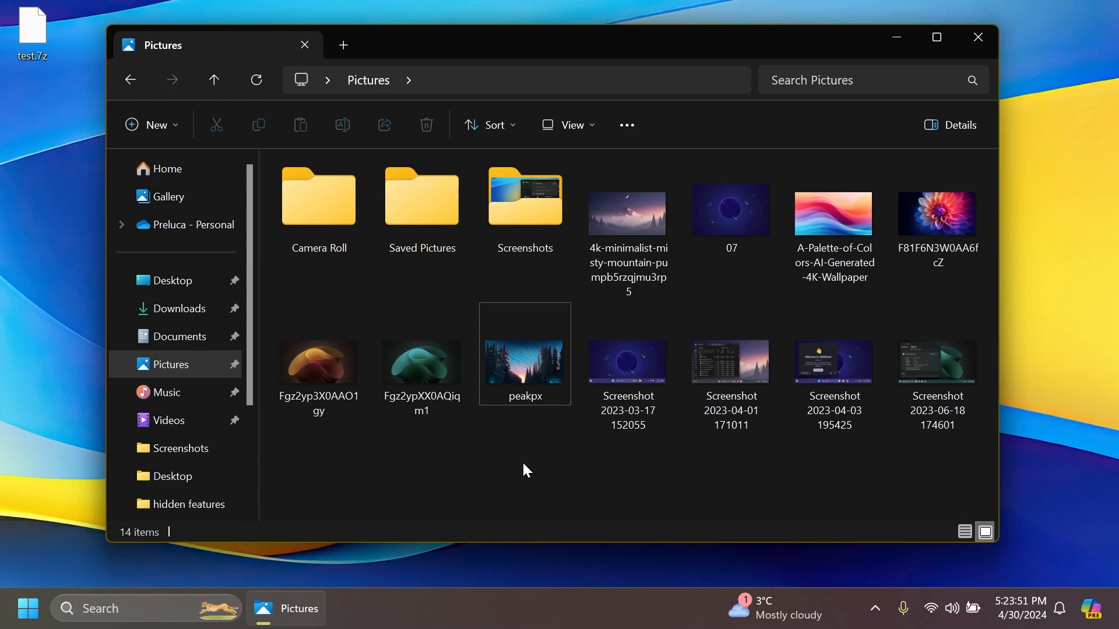
mouse_move(528, 462)
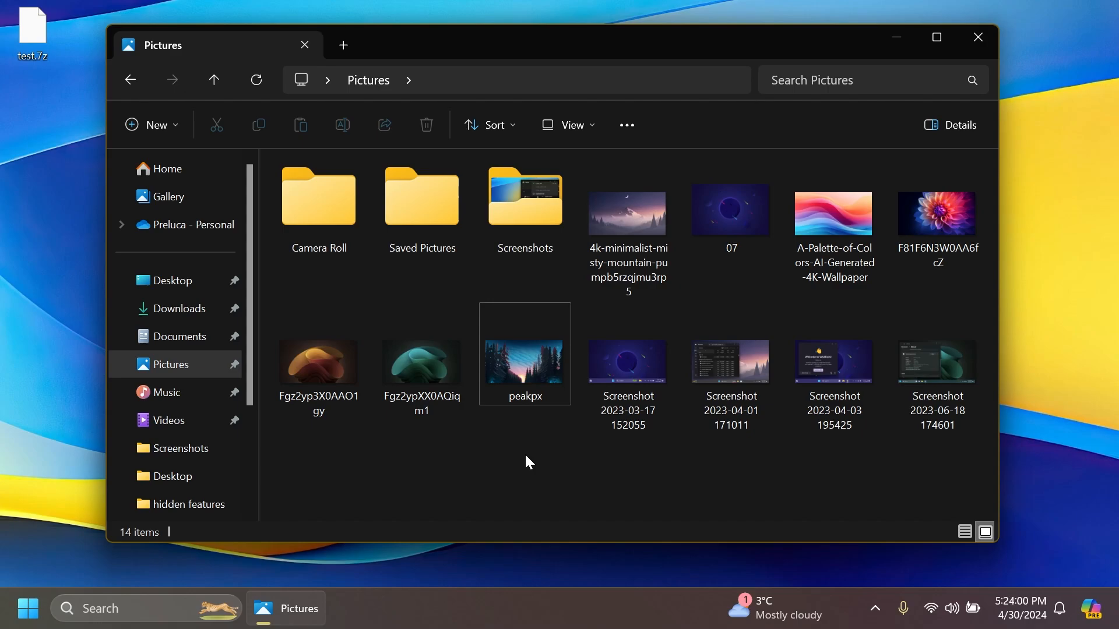
mouse_move(533, 467)
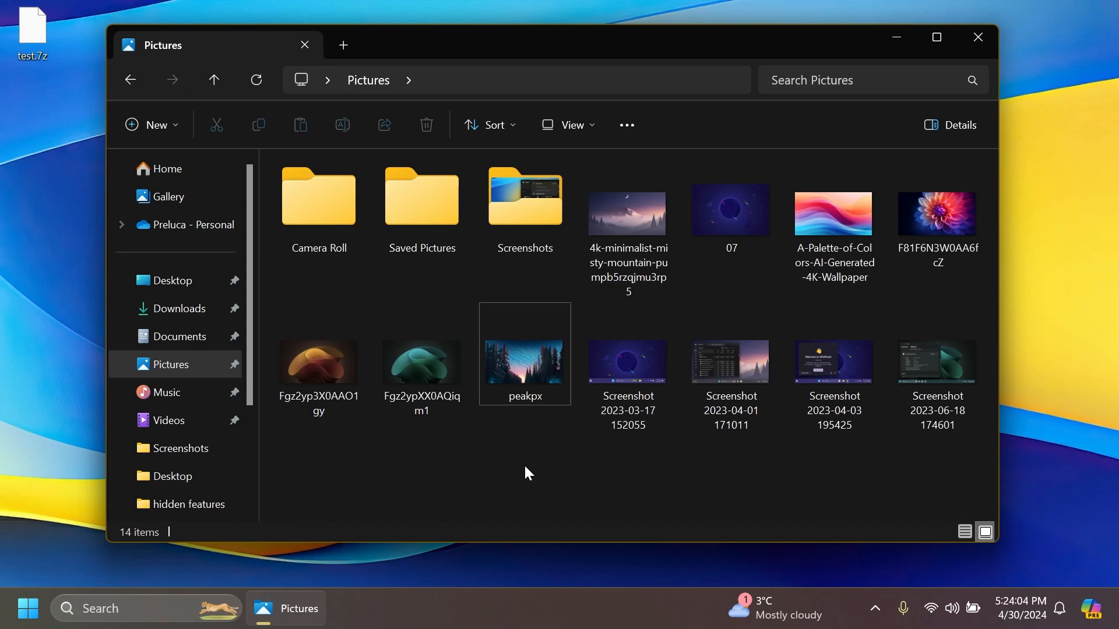
Close the Pictures folder window to return to the desktop.
click(978, 36)
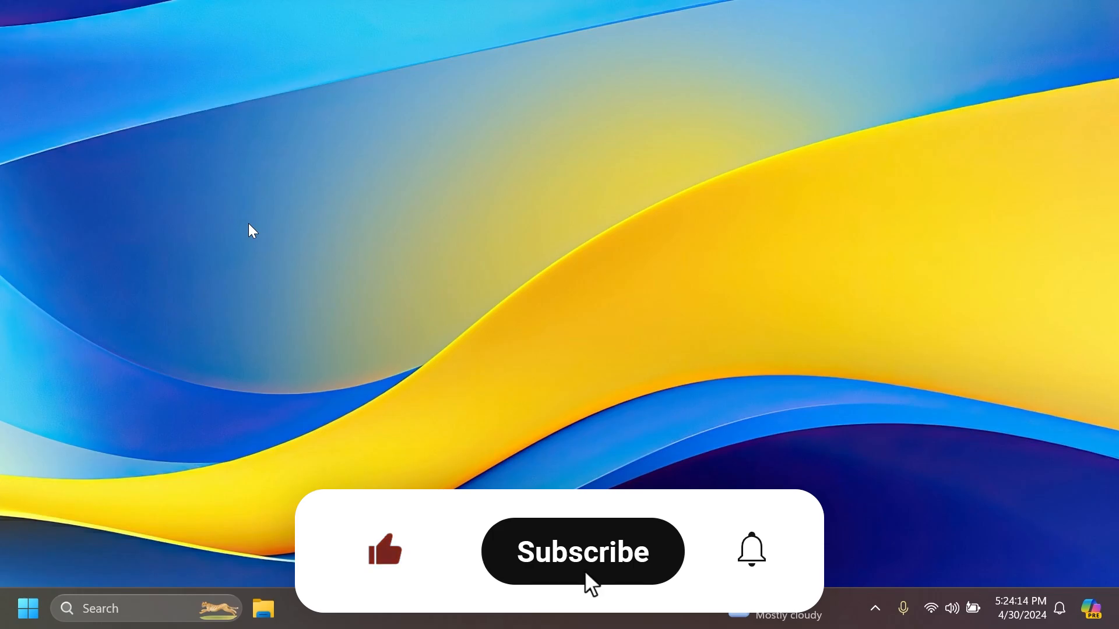
click(582, 551)
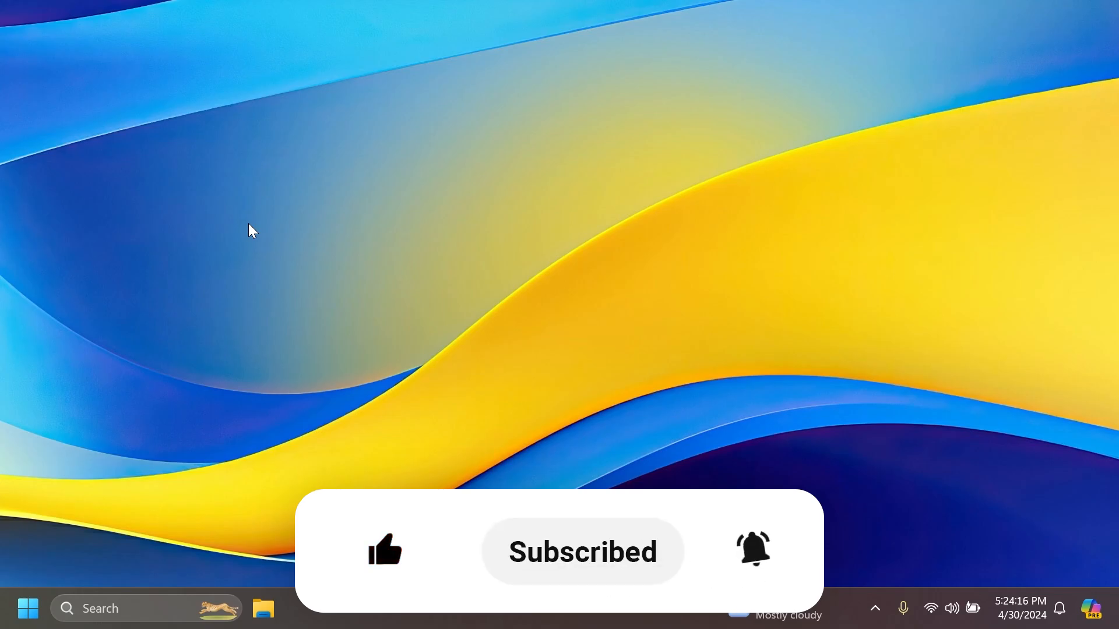